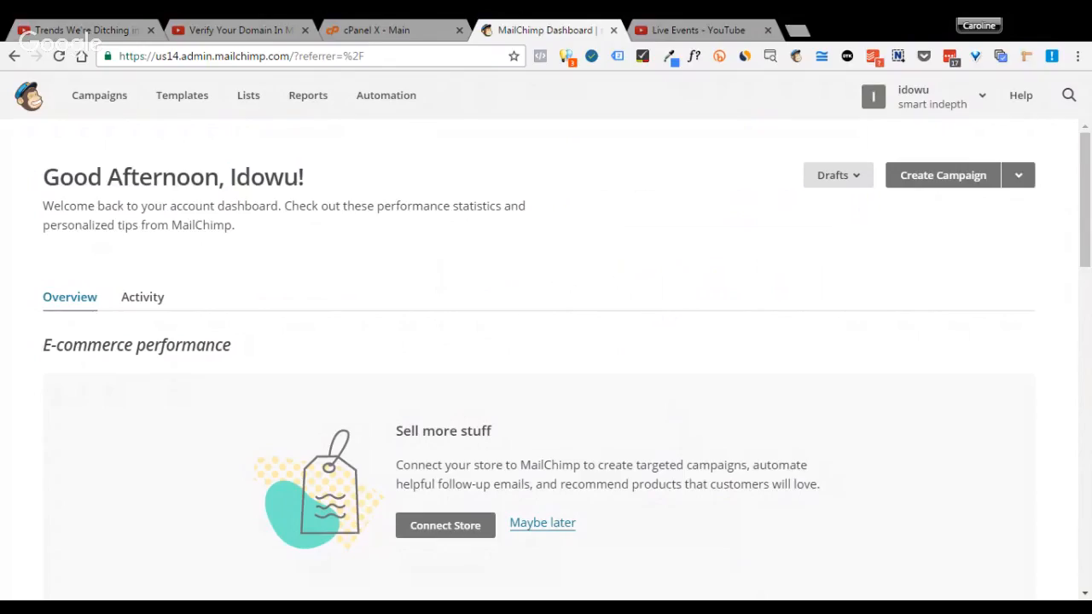
pyautogui.moveTo(26, 424)
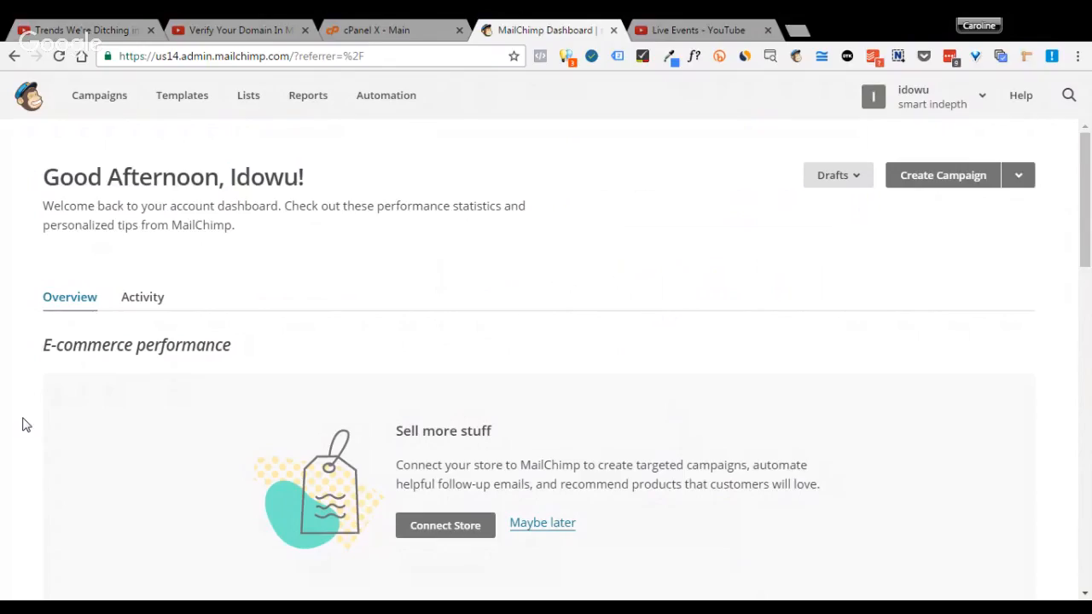
pyautogui.moveTo(444, 290)
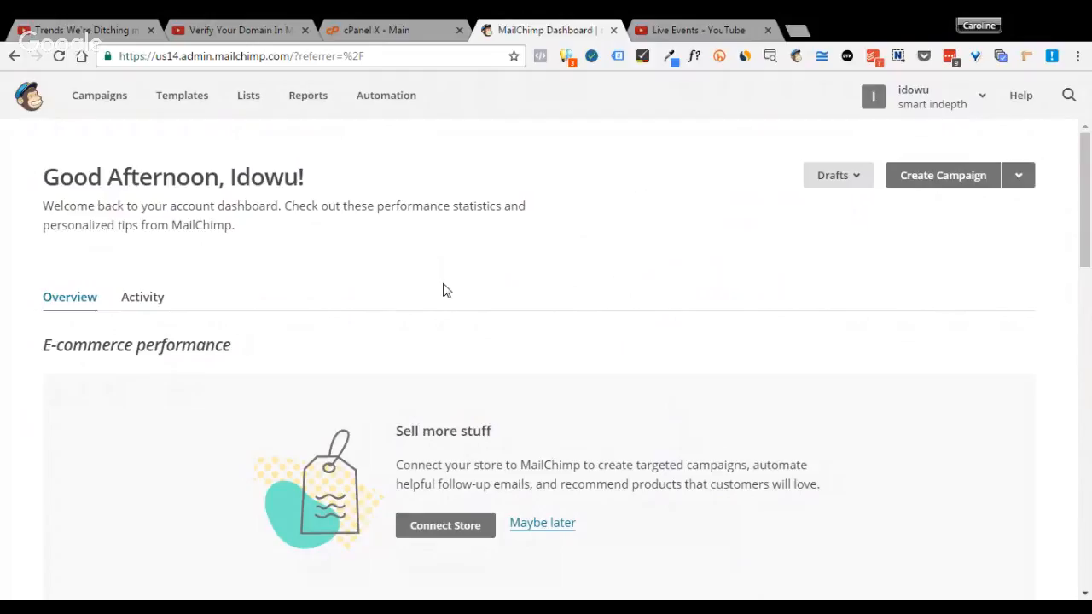
pyautogui.moveTo(565, 233)
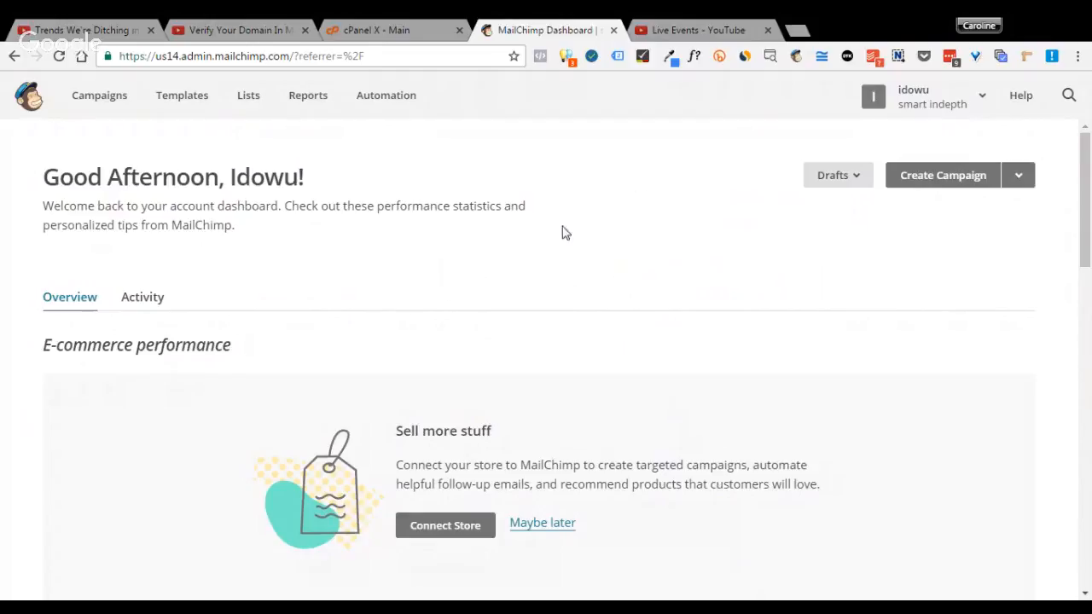
pyautogui.moveTo(306, 132)
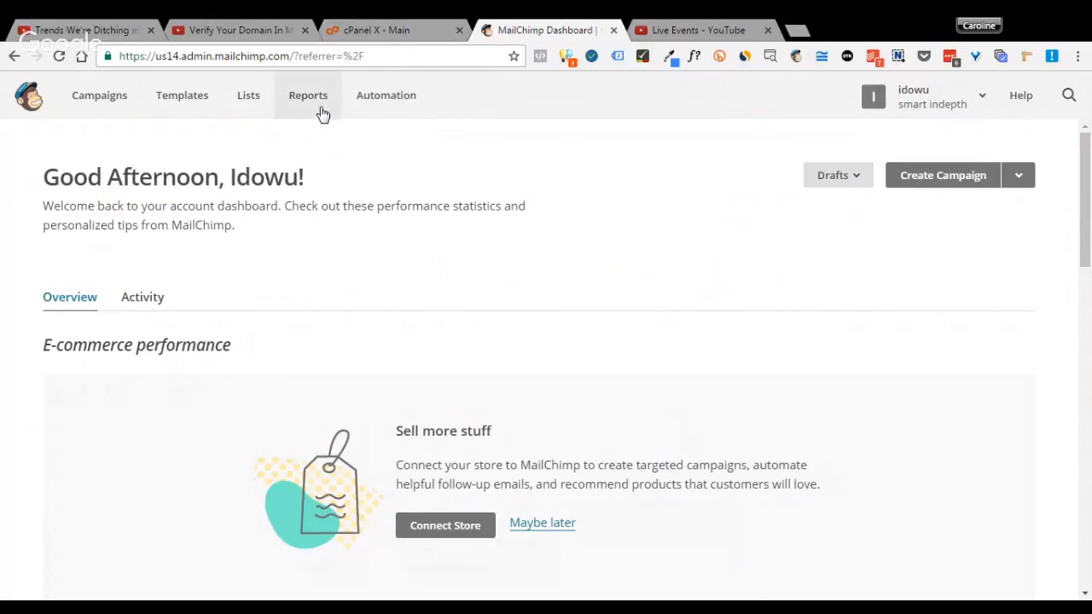
pyautogui.moveTo(971, 84)
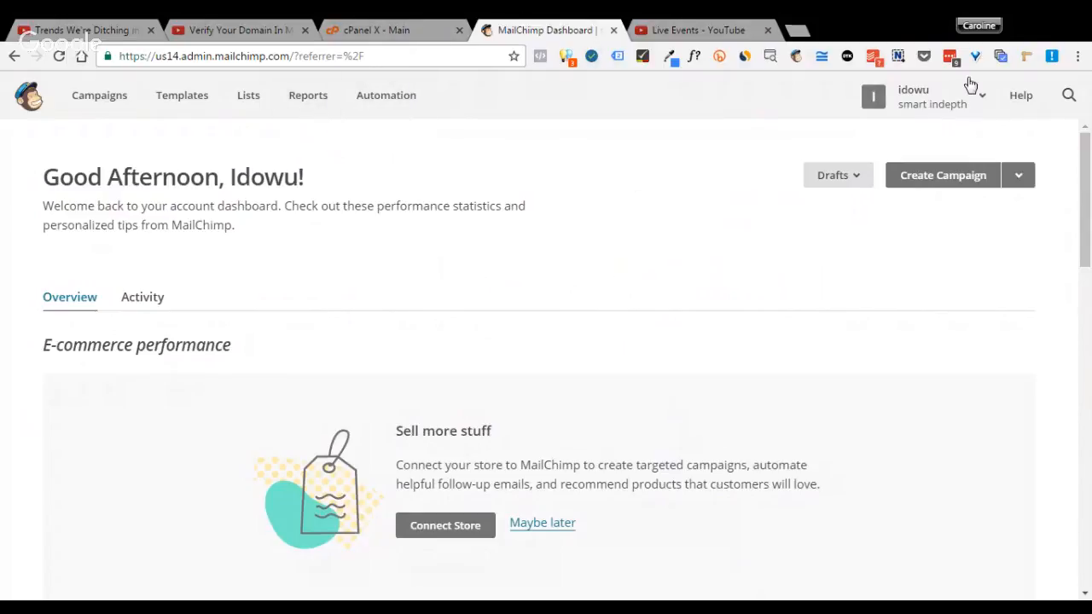
pyautogui.moveTo(955, 102)
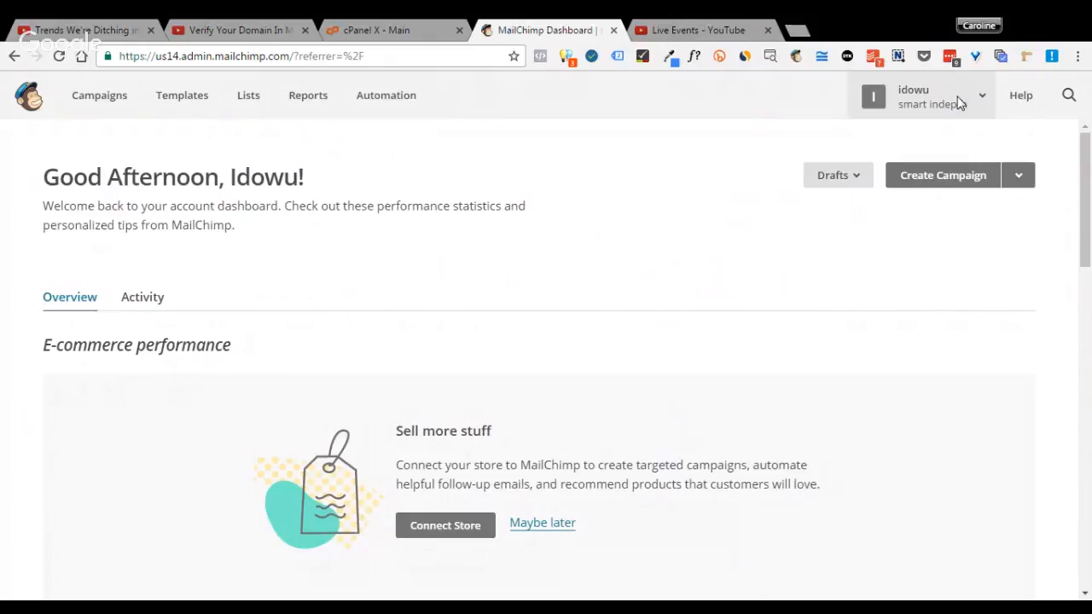
# Step: Go to the Smart Indepth account overview showing the Forever Free plan allowances
pyautogui.click(934, 96)
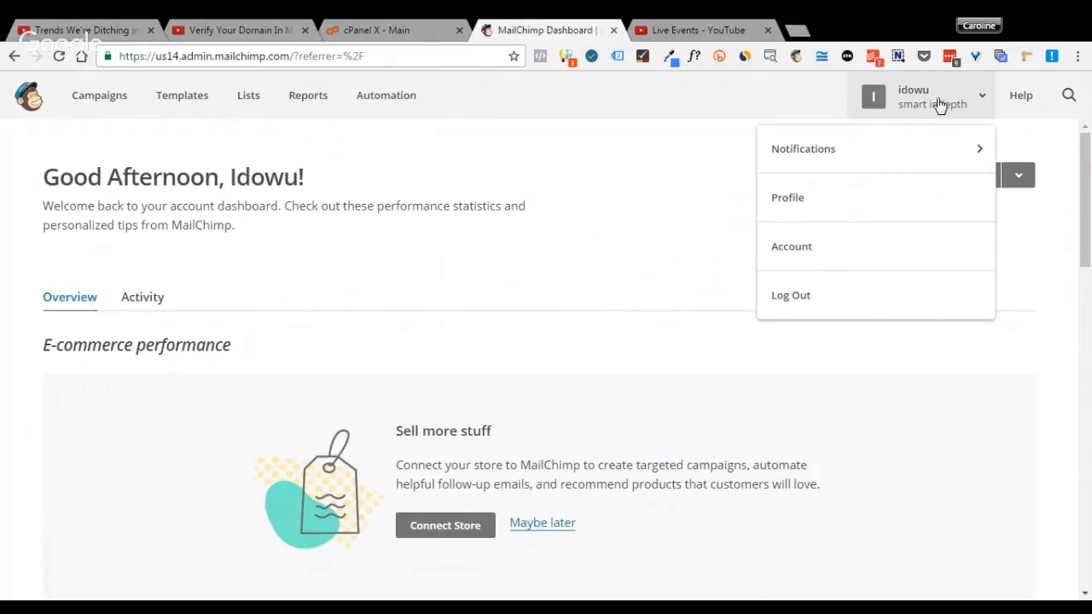
pyautogui.moveTo(872, 249)
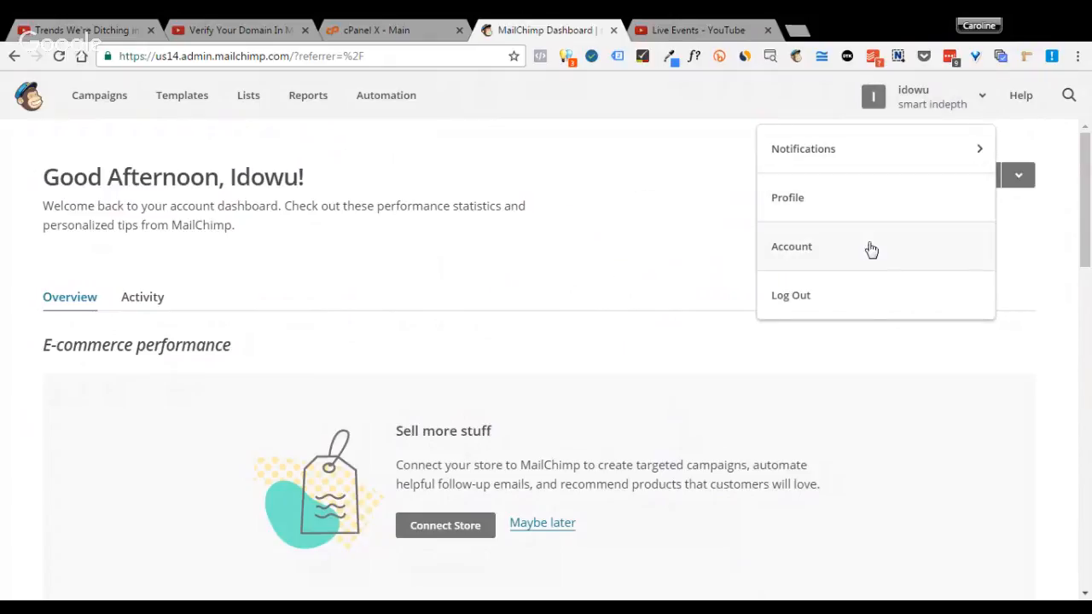
pyautogui.click(791, 246)
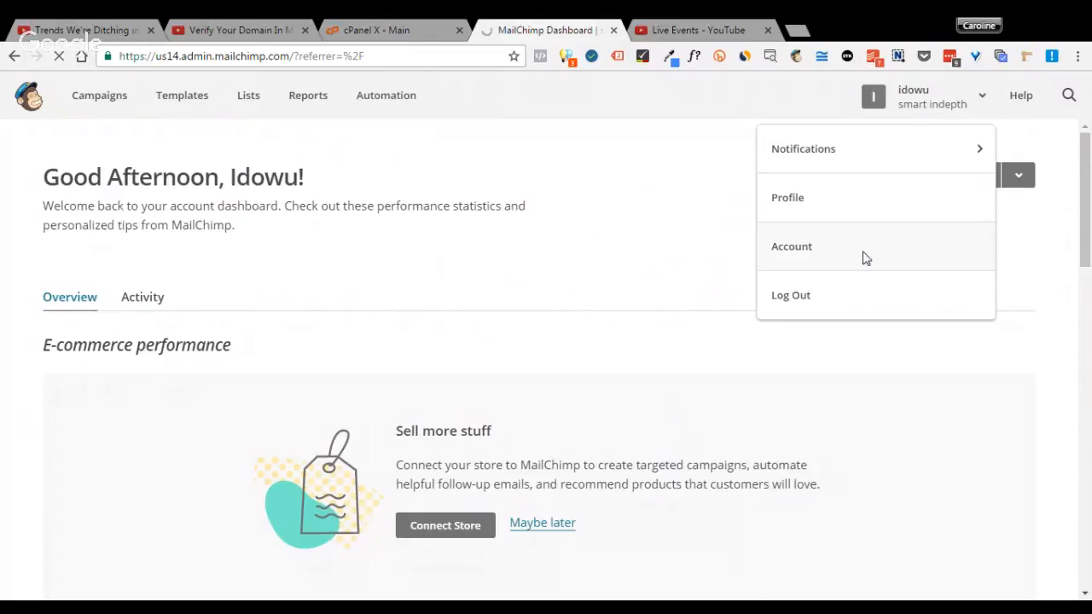
pyautogui.click(791, 245)
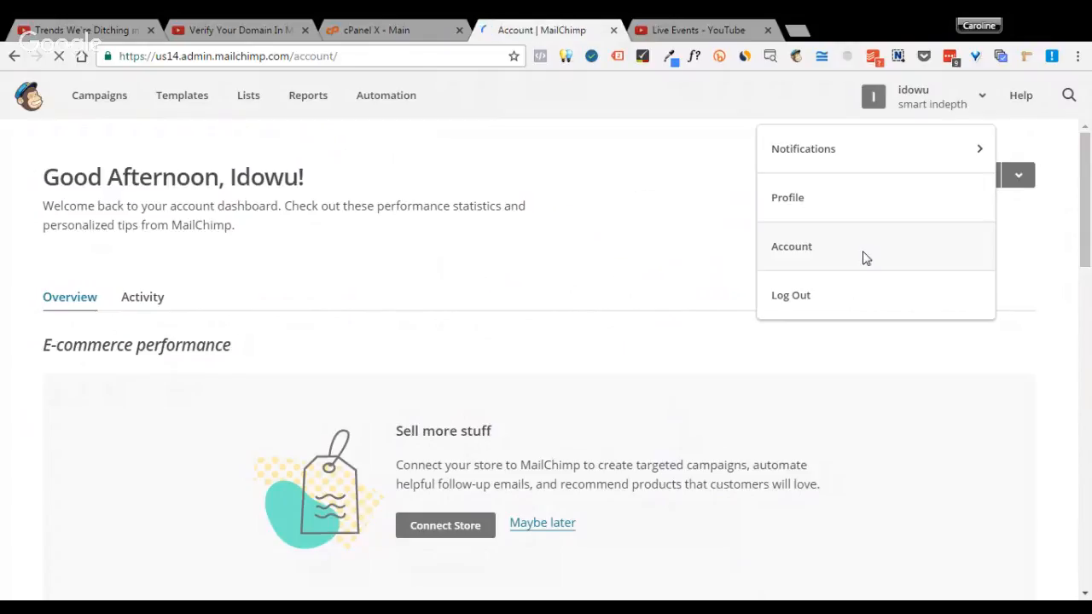
pyautogui.click(791, 246)
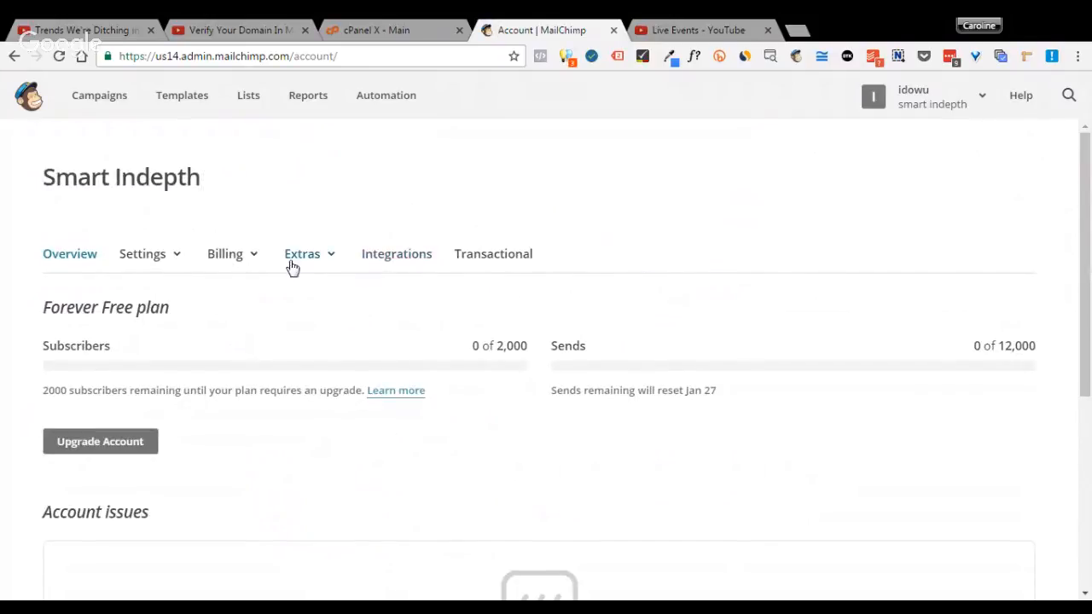
pyautogui.moveTo(199, 252)
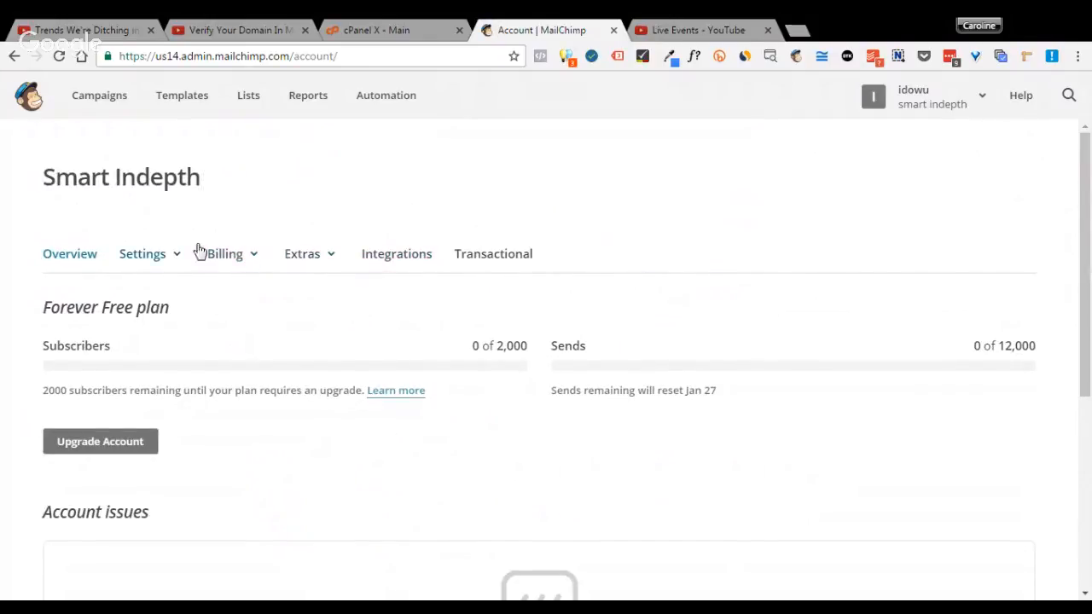
# Step: Go to Settings > Verified domains listing smartindepth.com with valid DKIM and SPF
pyautogui.click(142, 254)
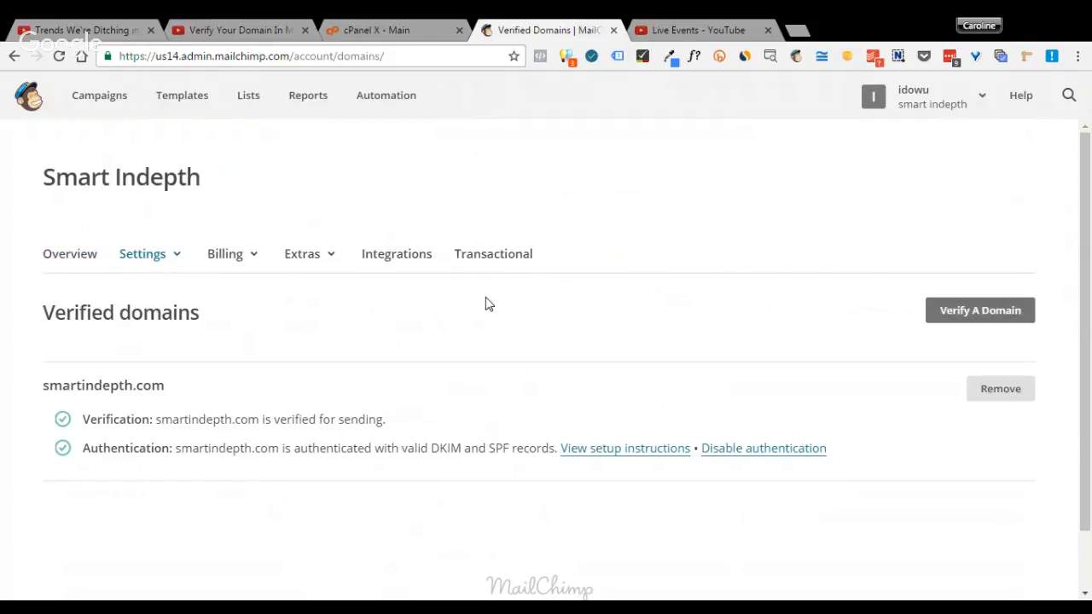
pyautogui.moveTo(167, 550)
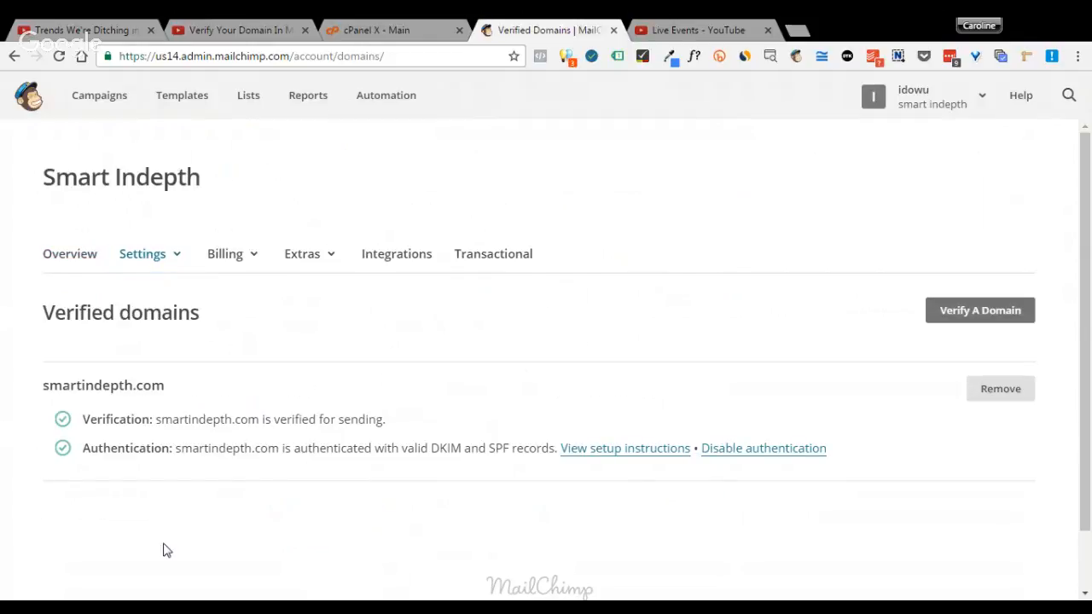
pyautogui.moveTo(97, 489)
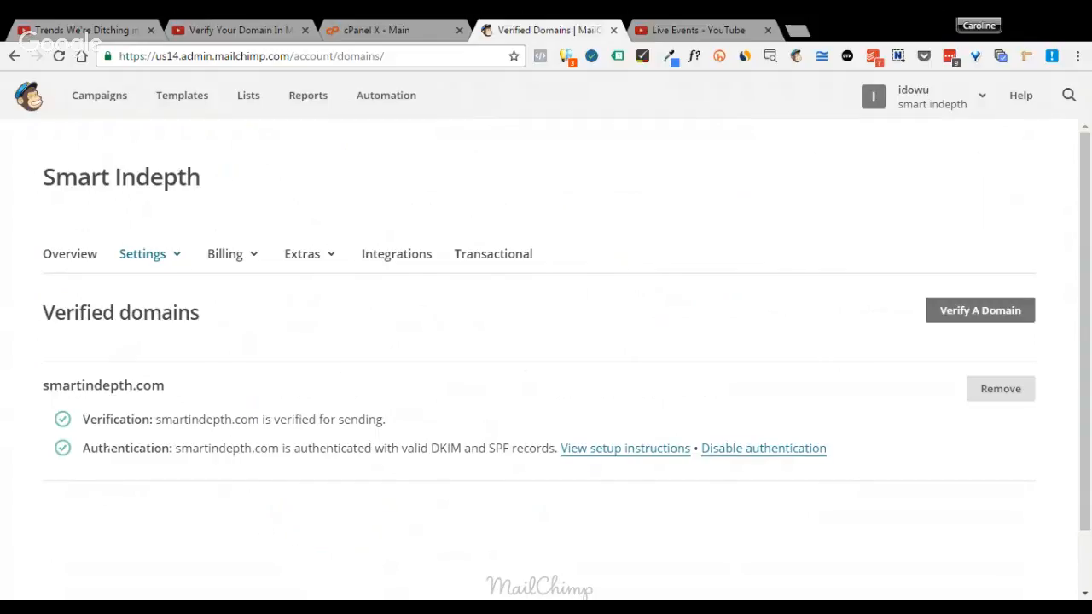
pyautogui.moveTo(134, 474)
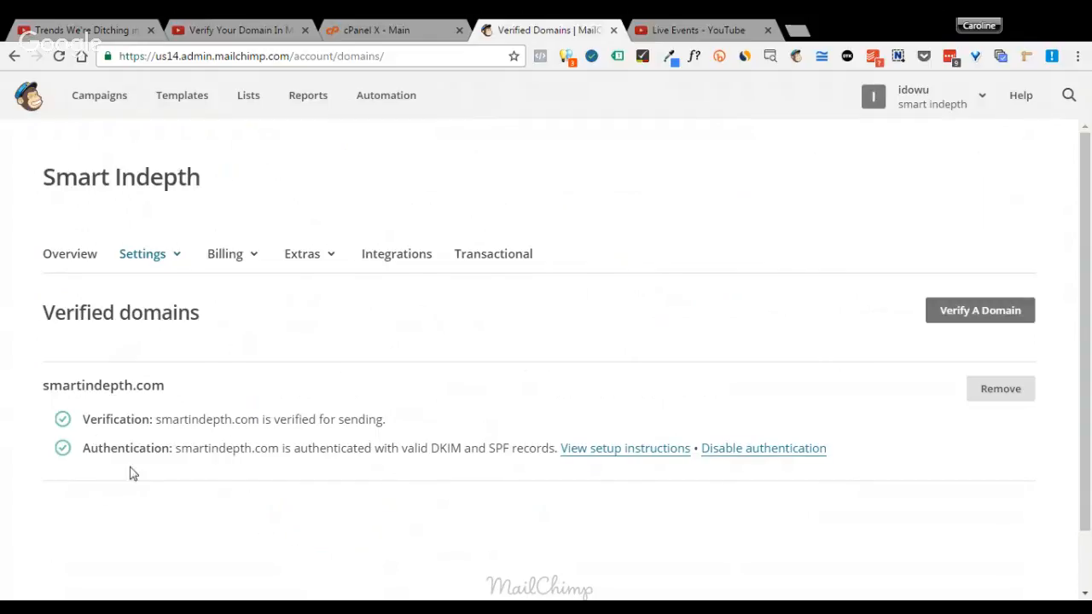
pyautogui.moveTo(212, 438)
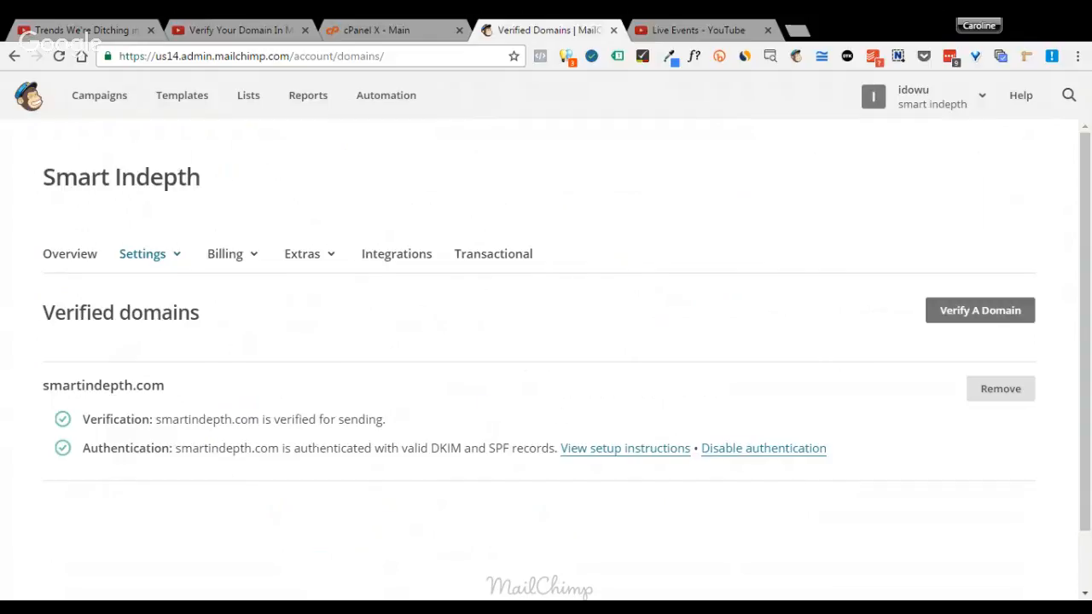
pyautogui.moveTo(169, 434)
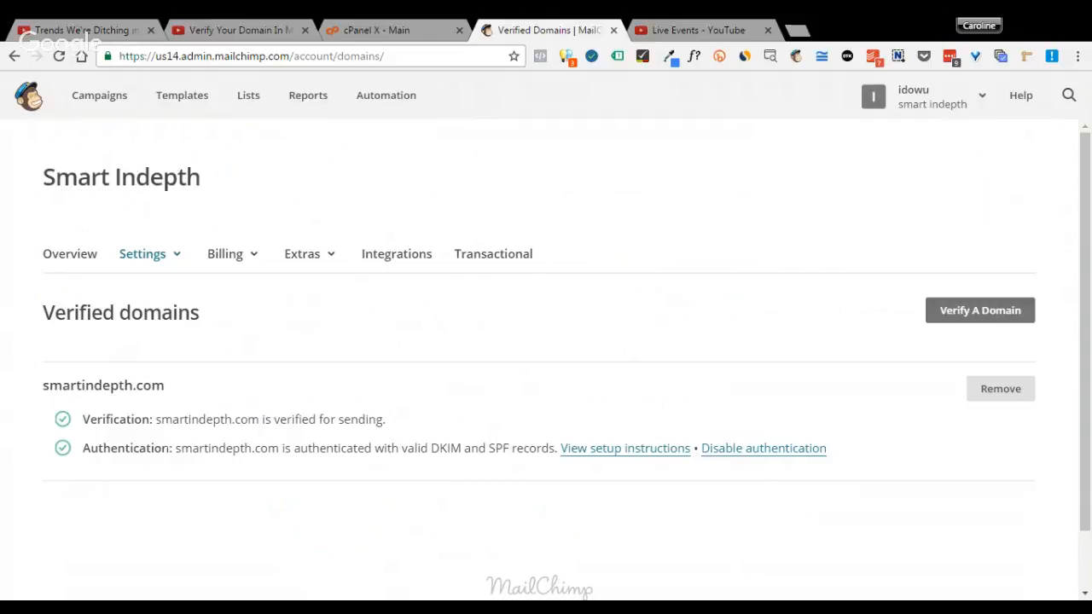
pyautogui.moveTo(382, 407)
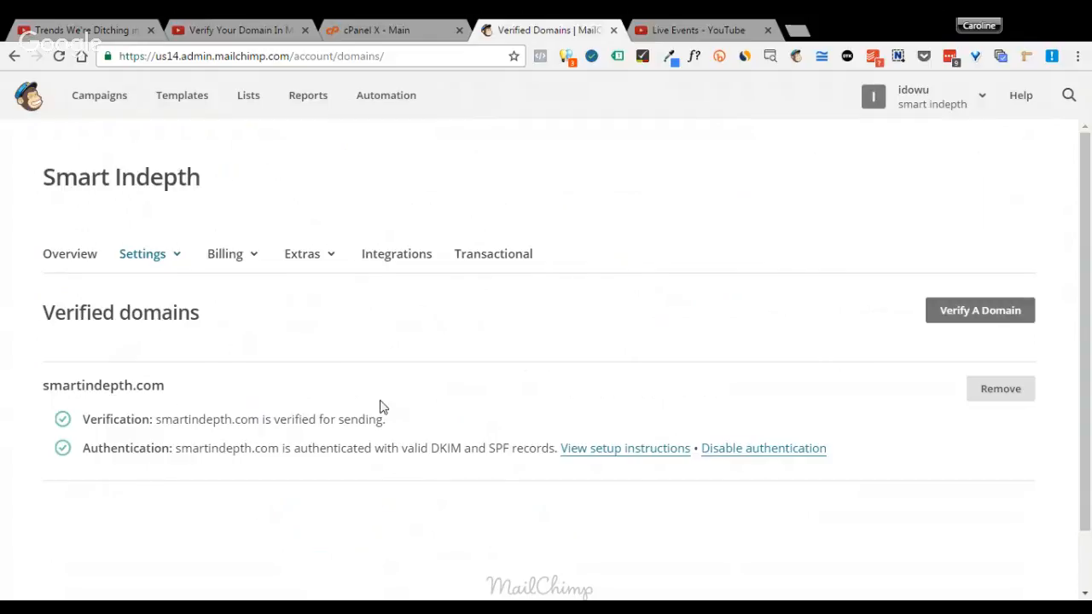
pyautogui.moveTo(340, 463)
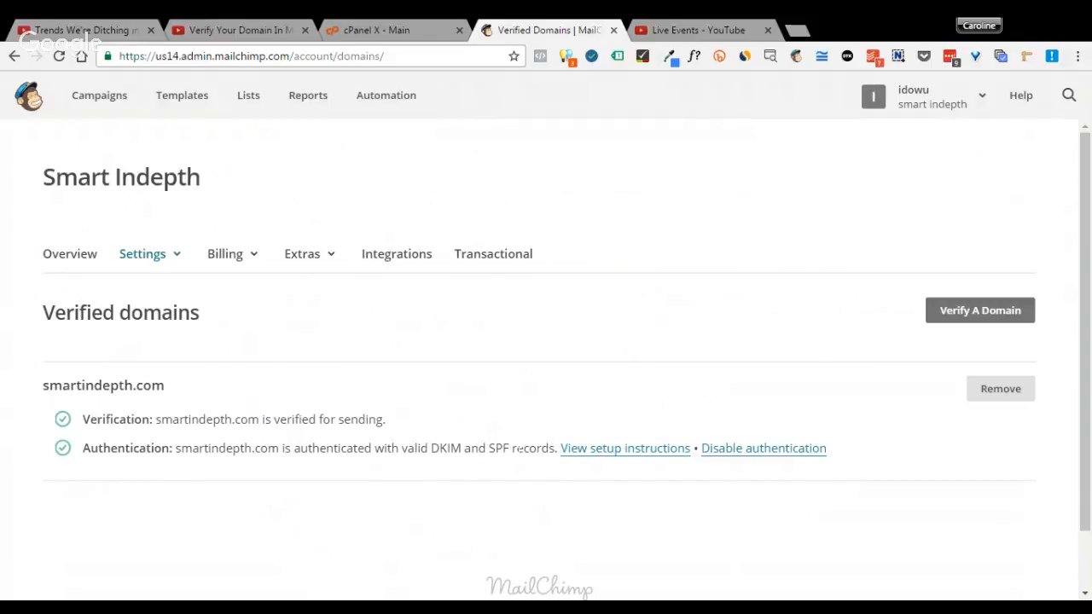
pyautogui.moveTo(389, 380)
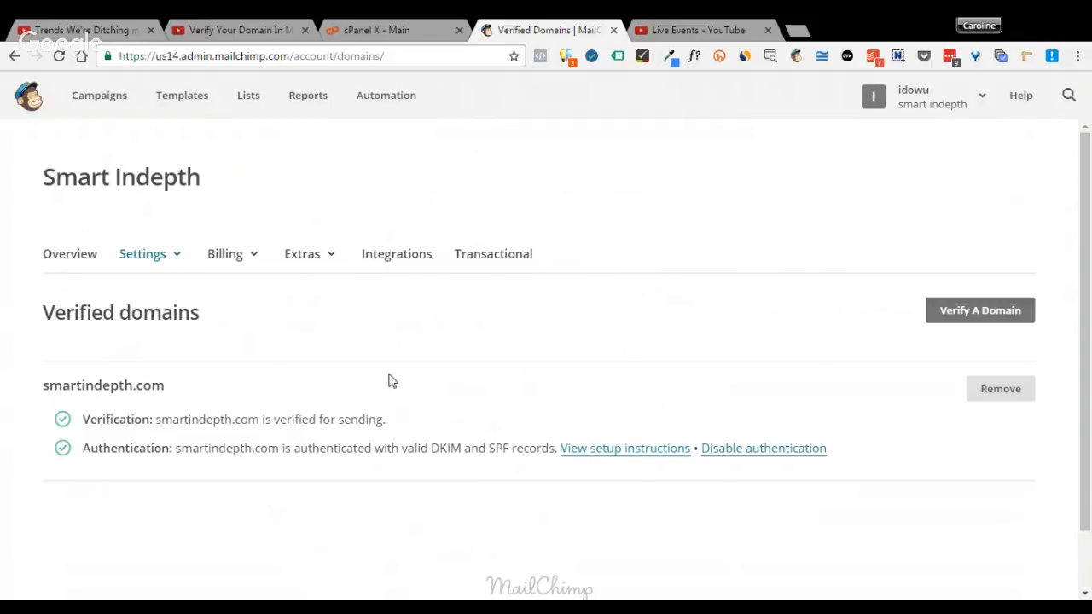
pyautogui.moveTo(30, 98)
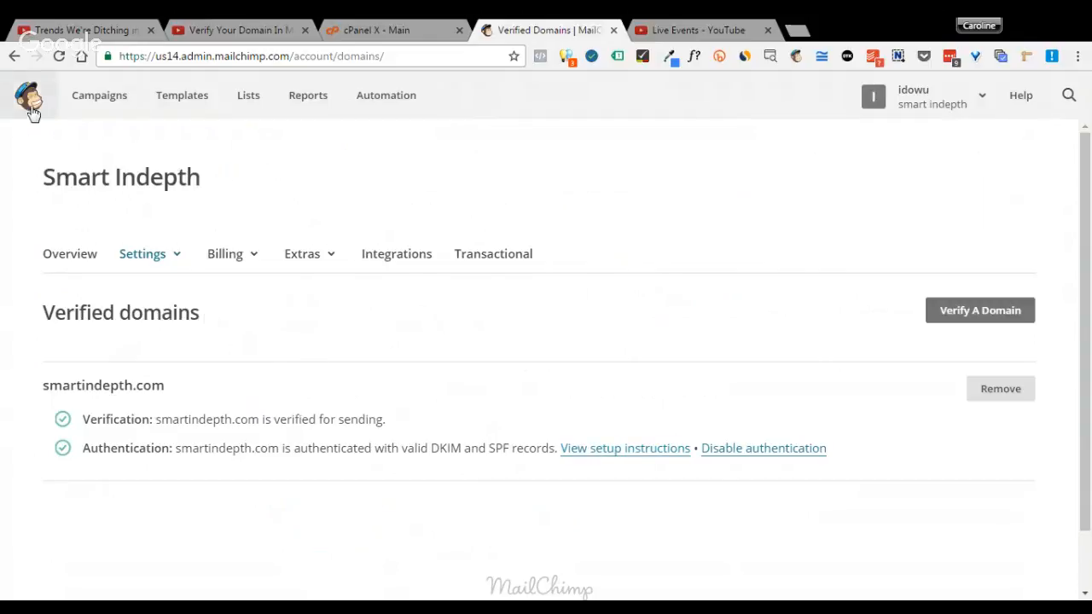
pyautogui.moveTo(647, 459)
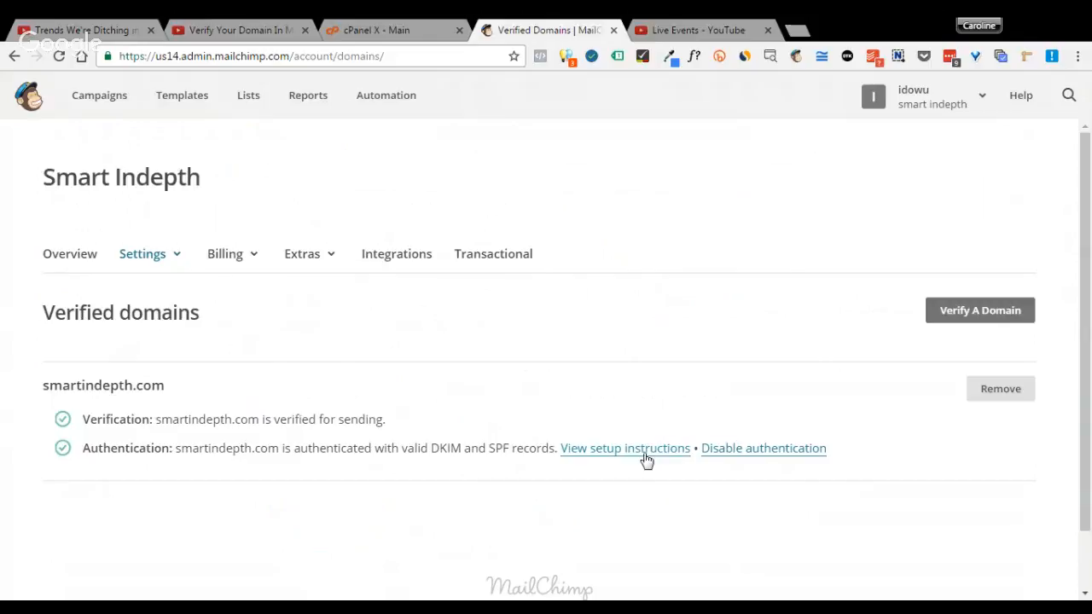
# Step: Show the Domain Authentication setup instructions with the DKIM CNAME and SPF TXT values
pyautogui.click(624, 448)
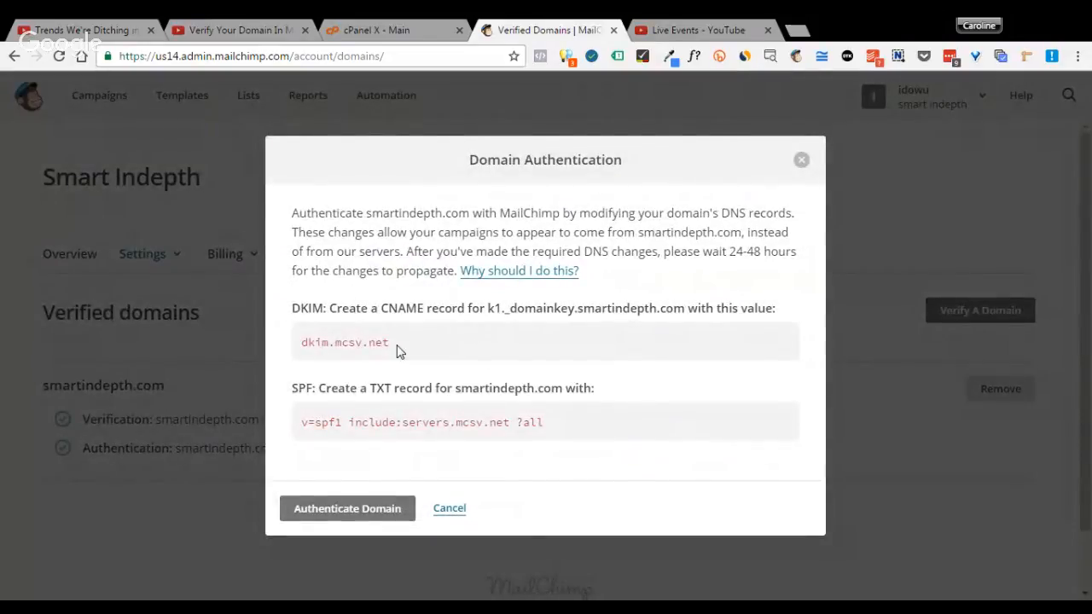
pyautogui.moveTo(313, 324)
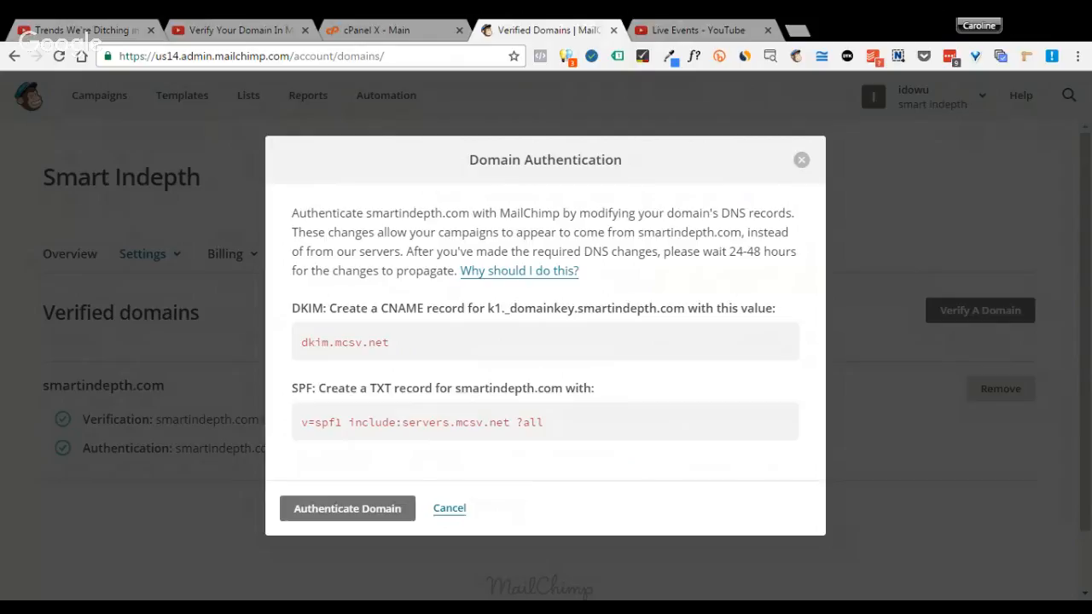
pyautogui.moveTo(392, 410)
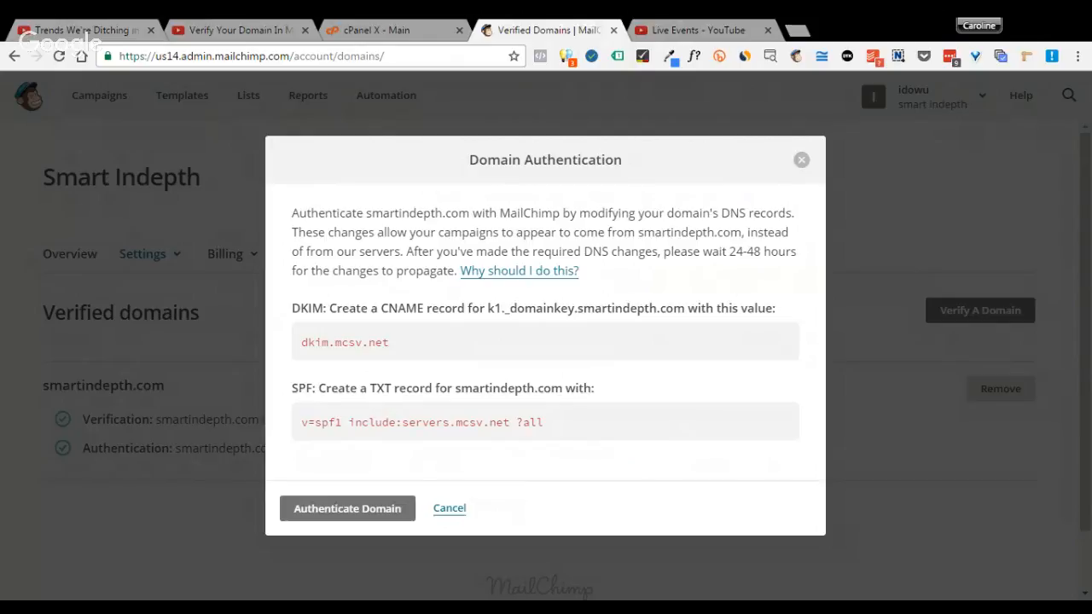
pyautogui.moveTo(459, 382)
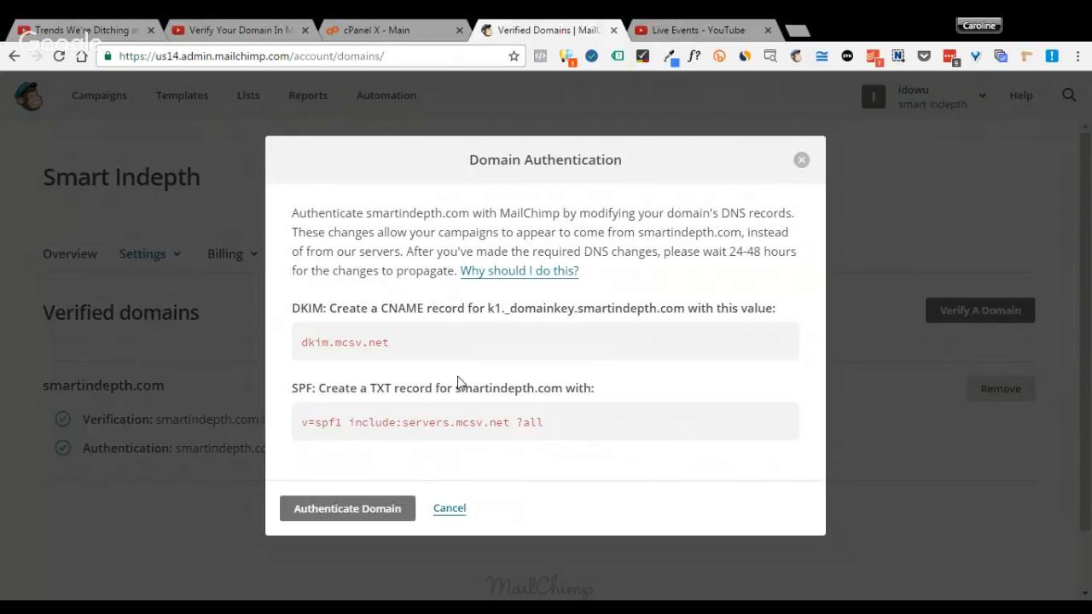
pyautogui.moveTo(524, 402)
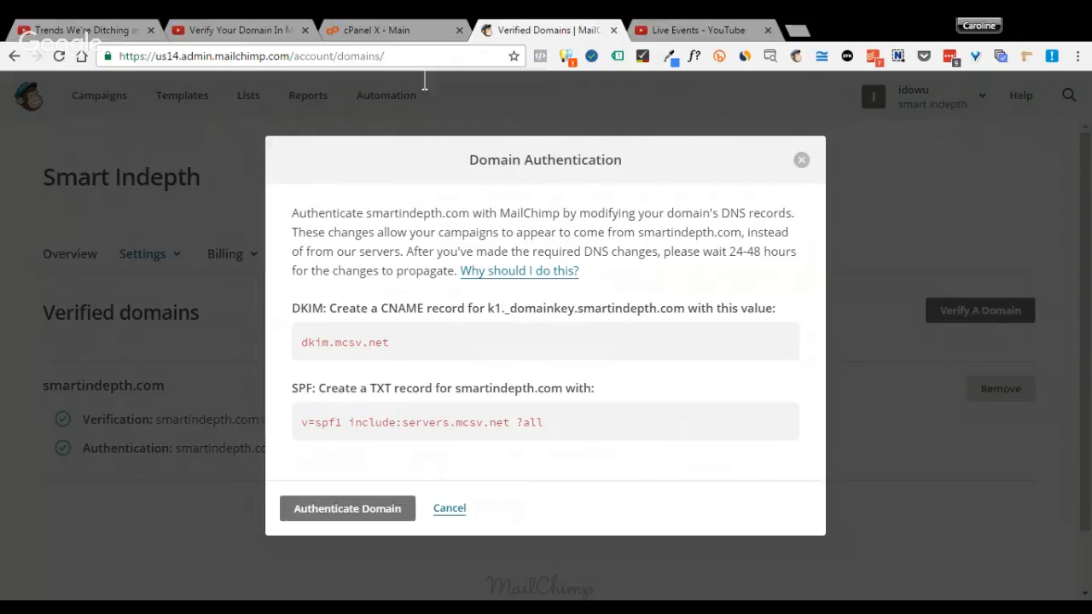
# Step: Switch to cPanel and launch the Advanced DNS Zone Editor from the Domains section
pyautogui.click(388, 30)
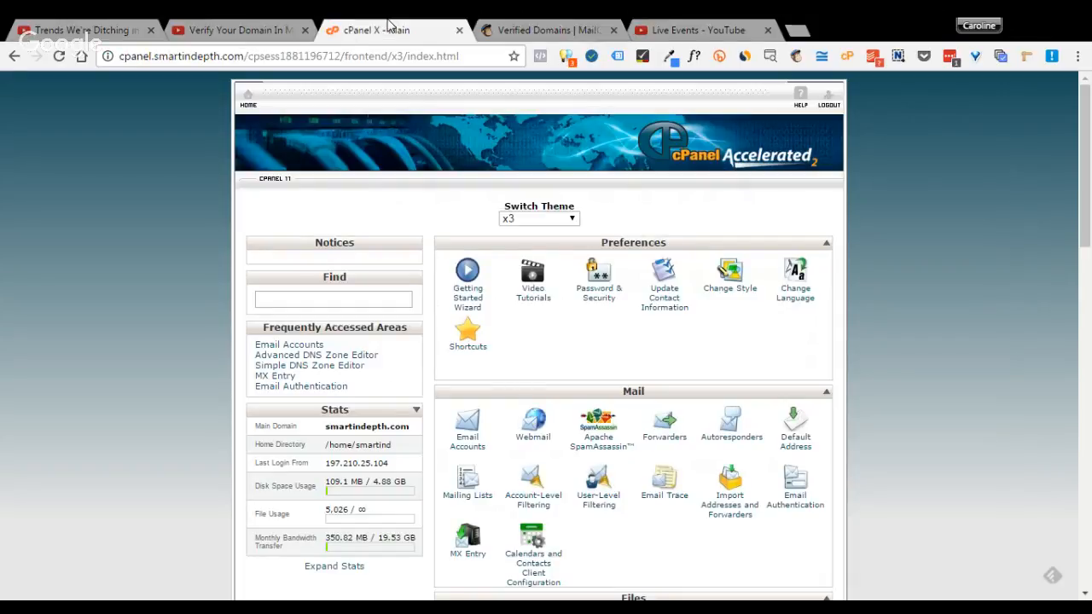
pyautogui.moveTo(187, 332)
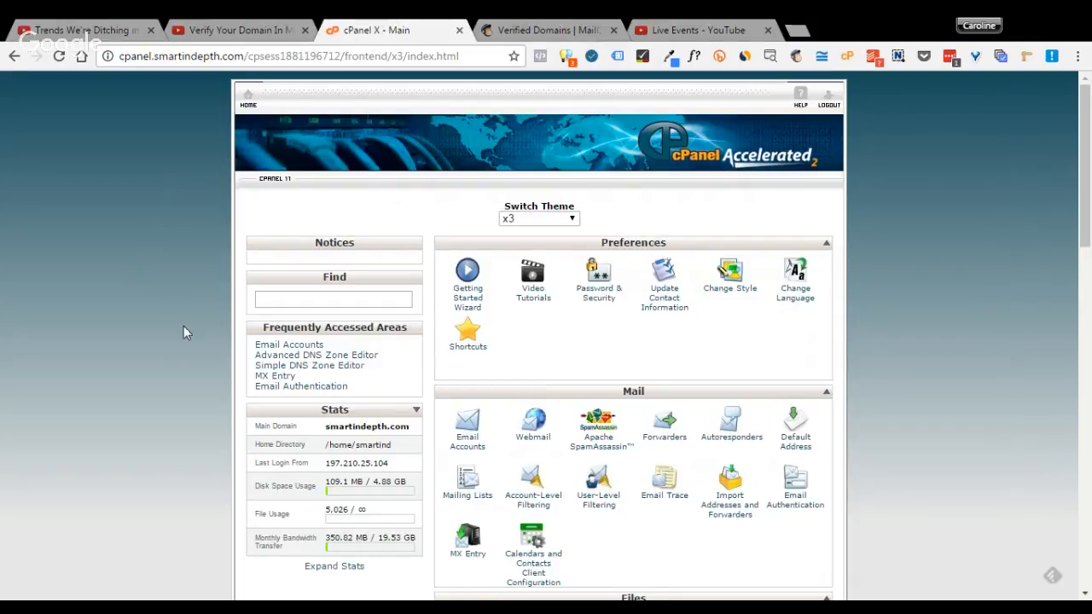
pyautogui.moveTo(211, 377)
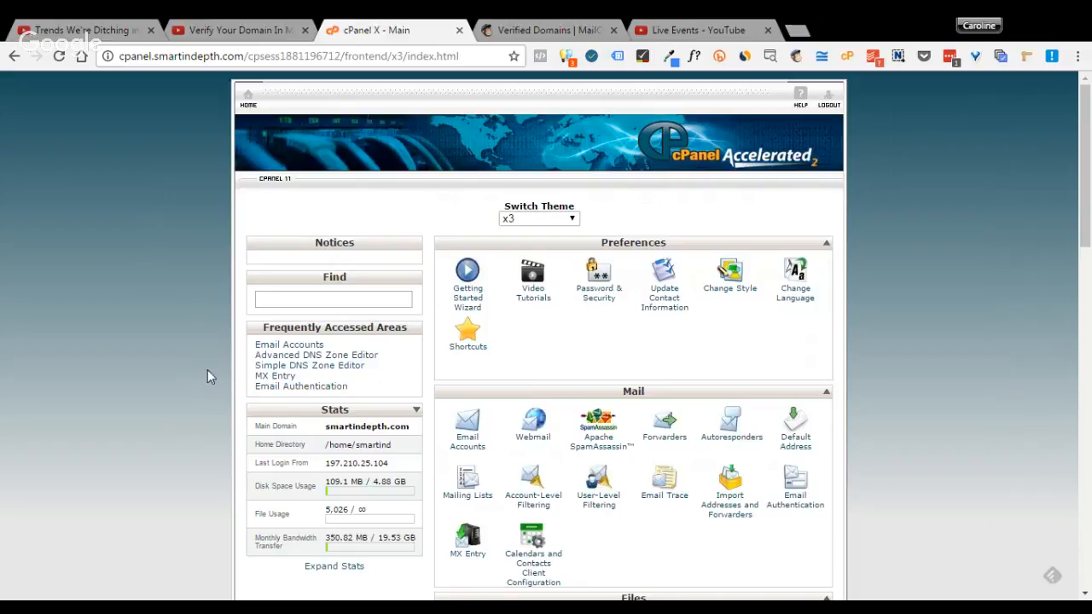
pyautogui.moveTo(300, 385)
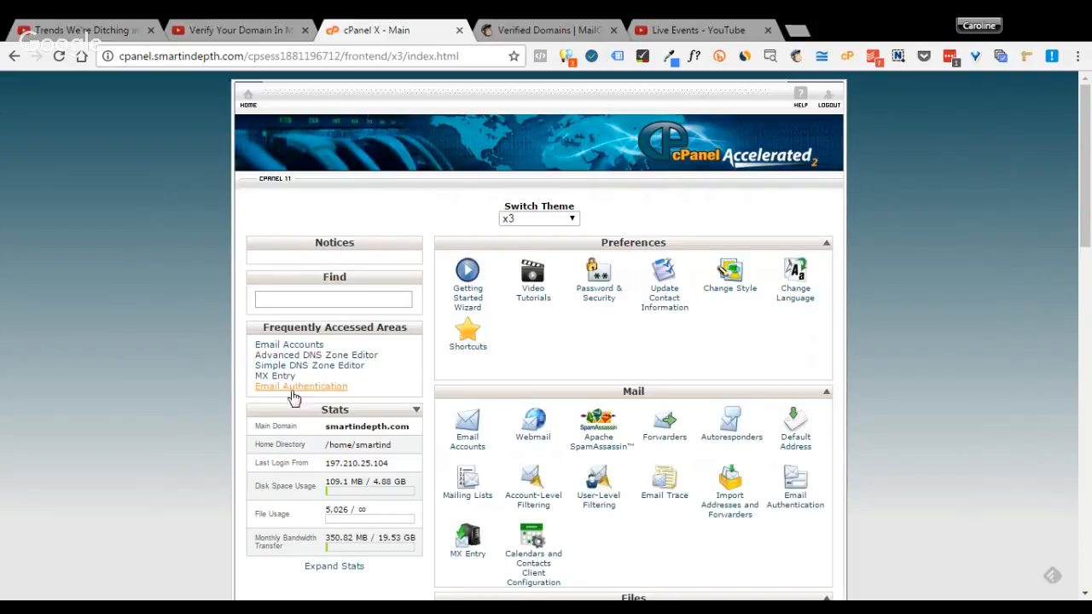
pyautogui.moveTo(371, 359)
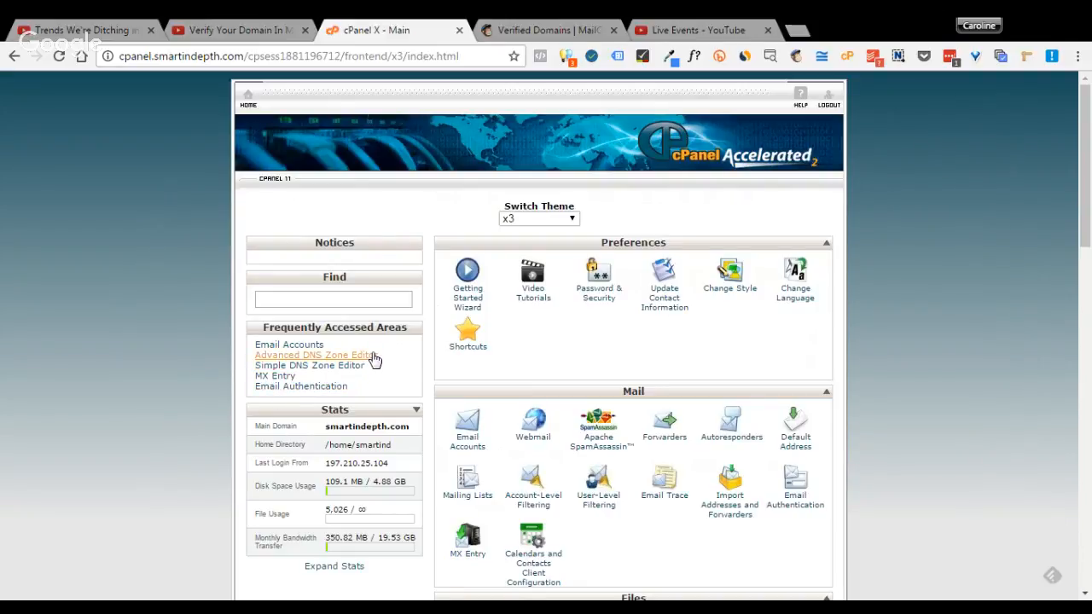
pyautogui.moveTo(348, 359)
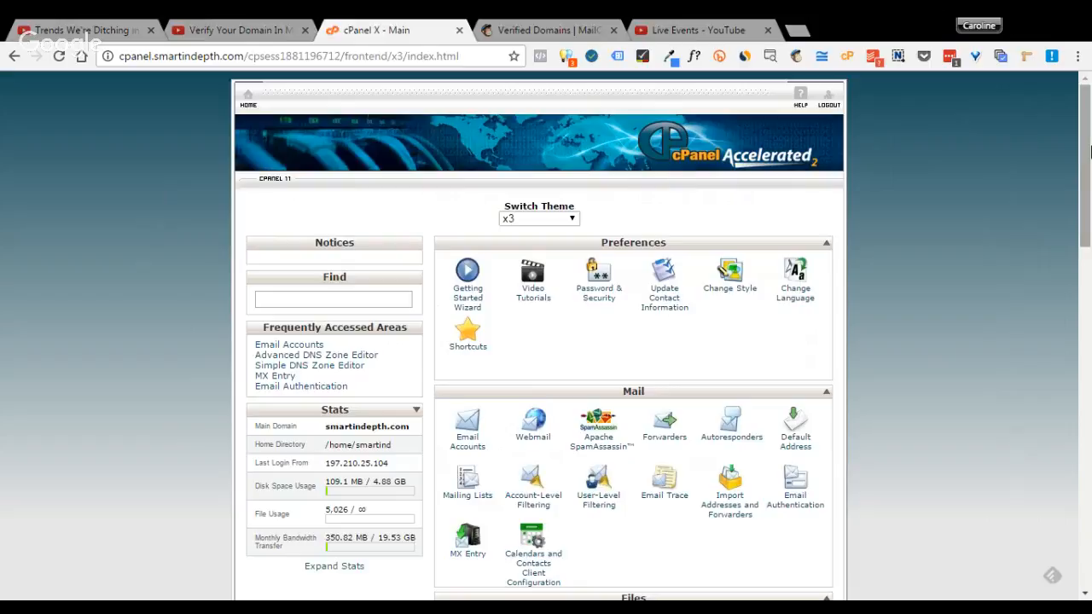
pyautogui.scroll(-3)
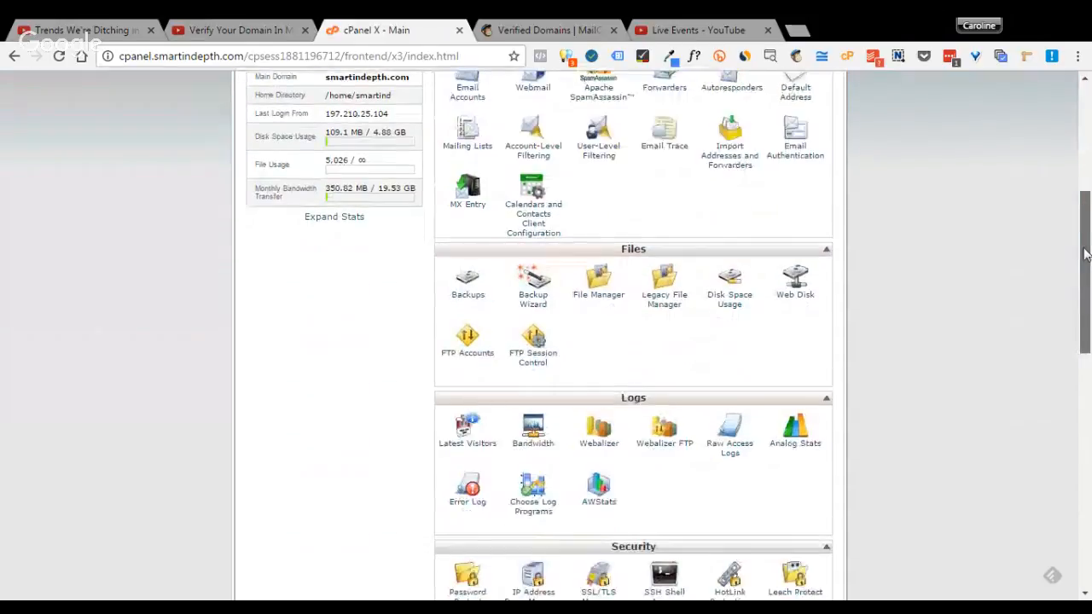
pyautogui.scroll(-3)
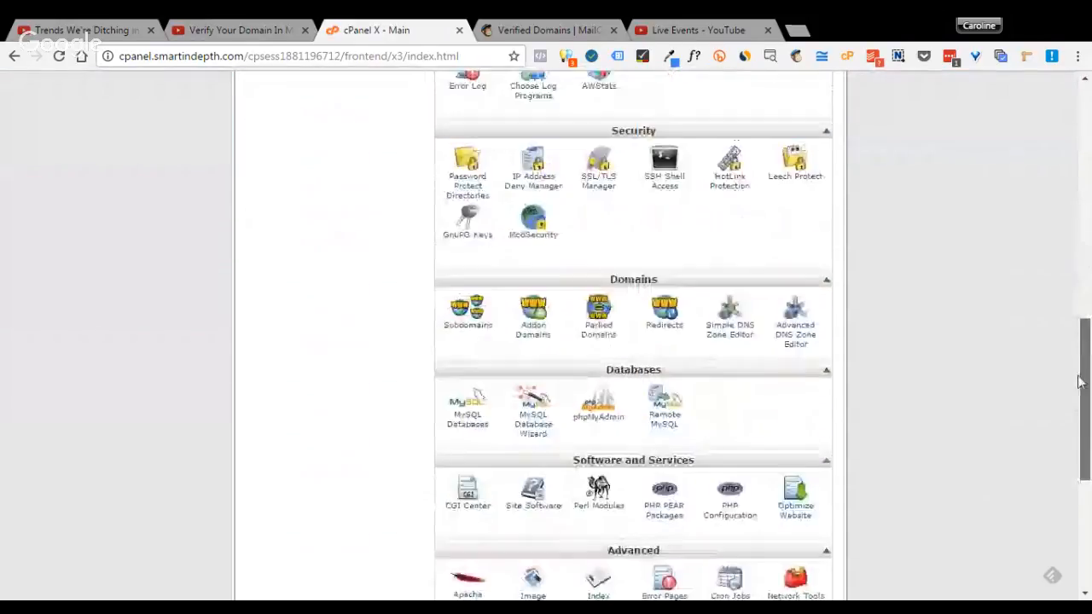
pyautogui.scroll(3)
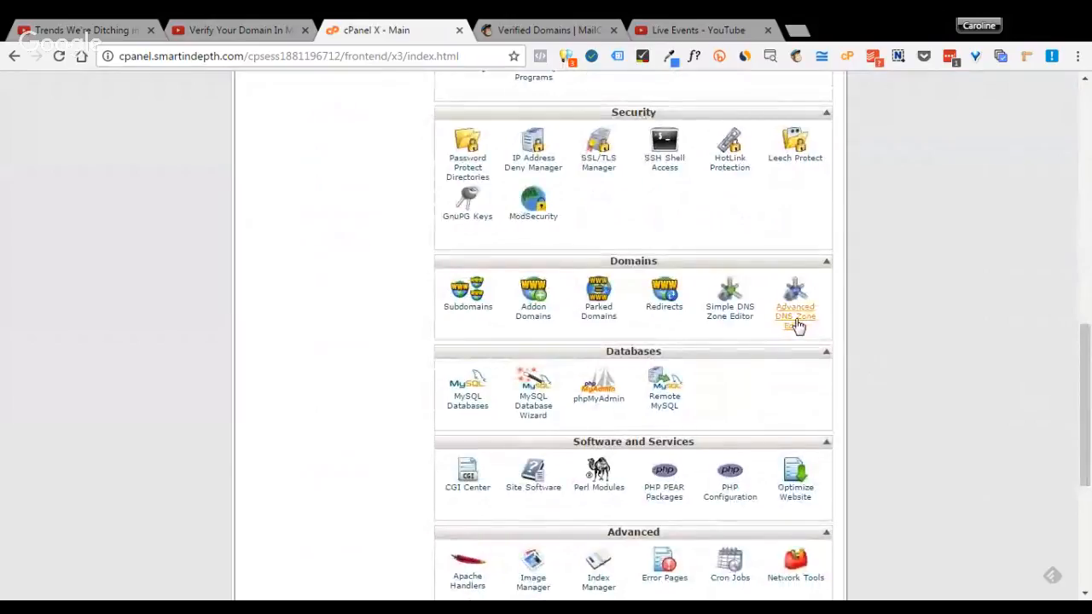
pyautogui.click(794, 307)
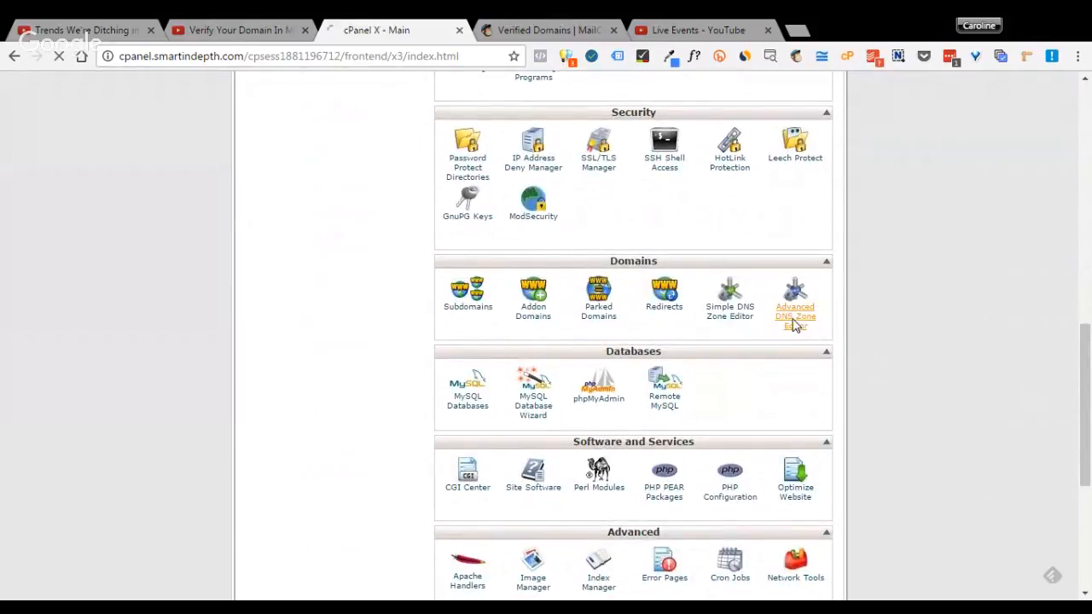
pyautogui.click(795, 315)
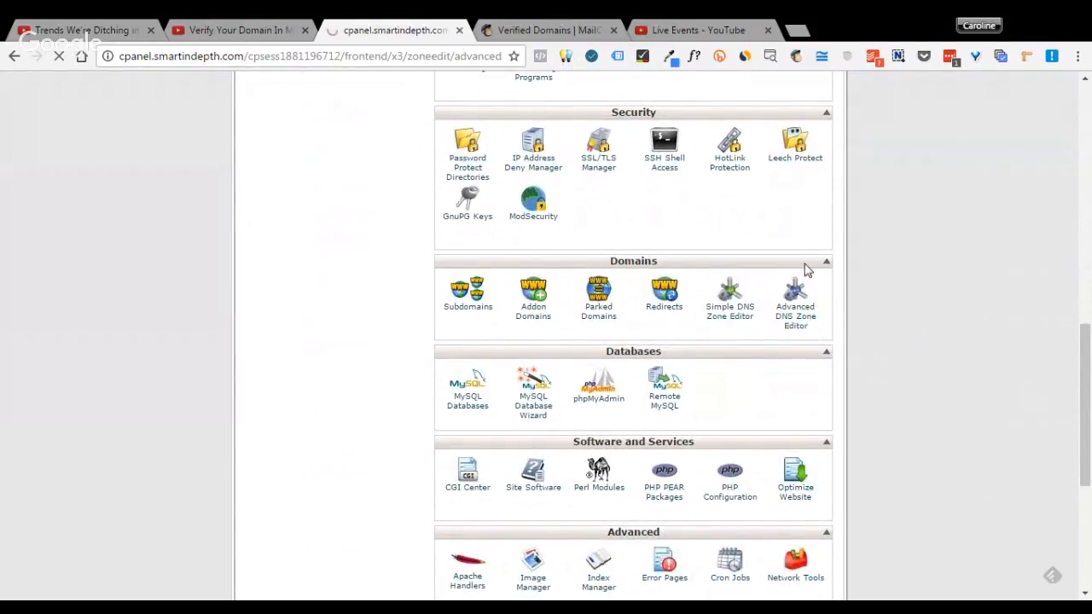
pyautogui.click(794, 295)
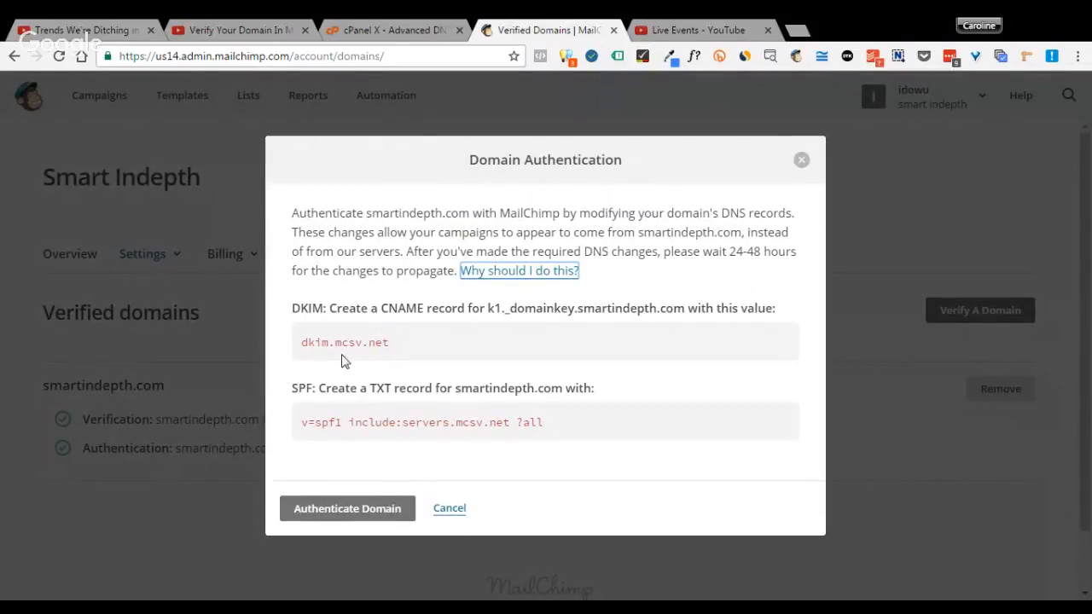
pyautogui.moveTo(399, 330)
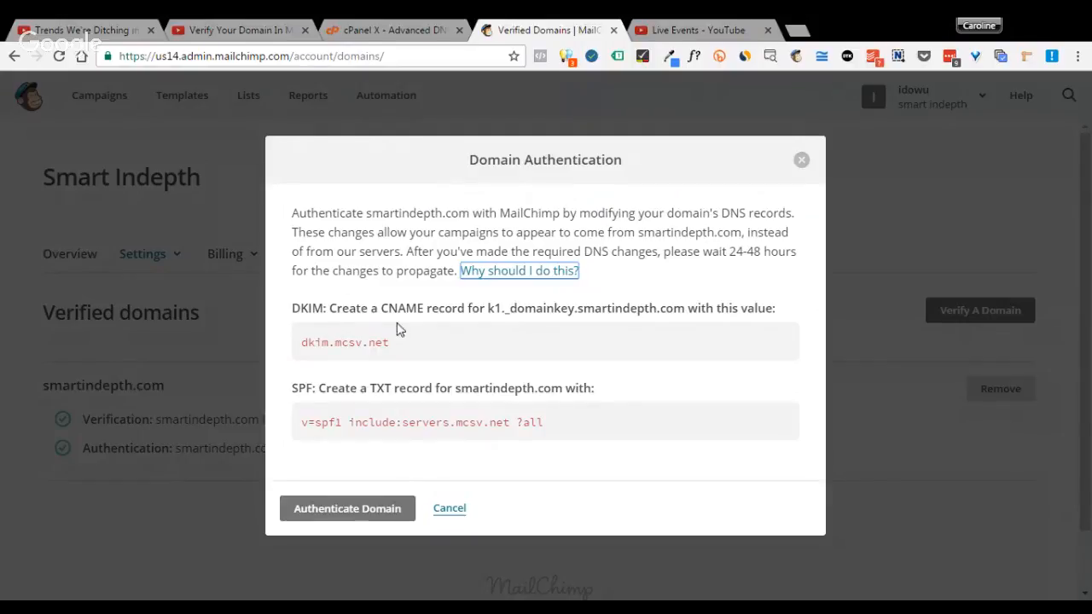
pyautogui.moveTo(511, 341)
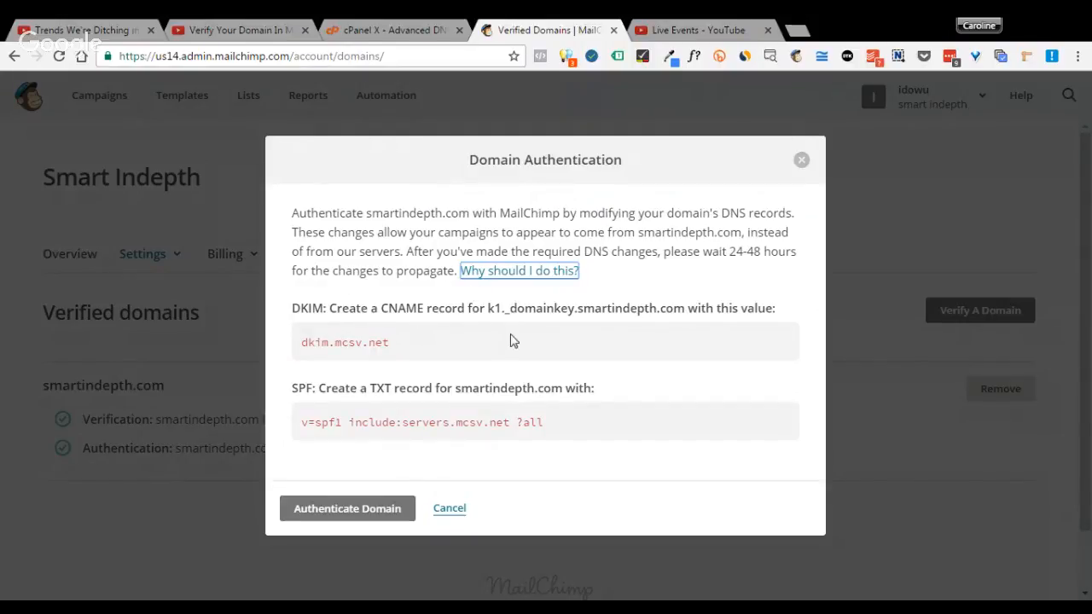
# Step: Copy the DKIM hostname k1._domainkey.smartindepth.com and return to the cPanel zone editor
pyautogui.doubleClick(493, 308)
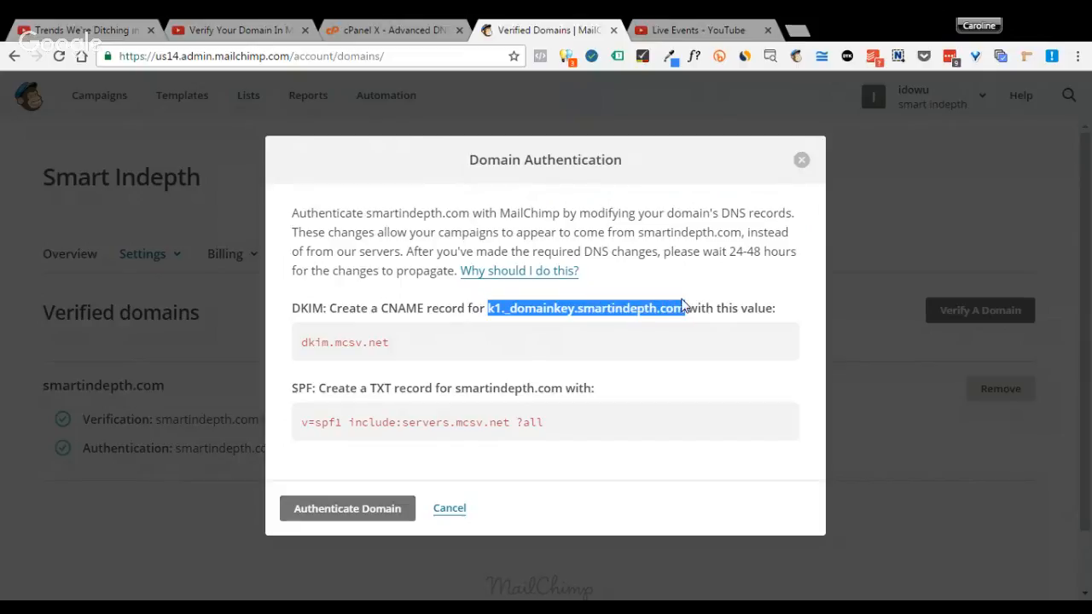
pyautogui.click(392, 30)
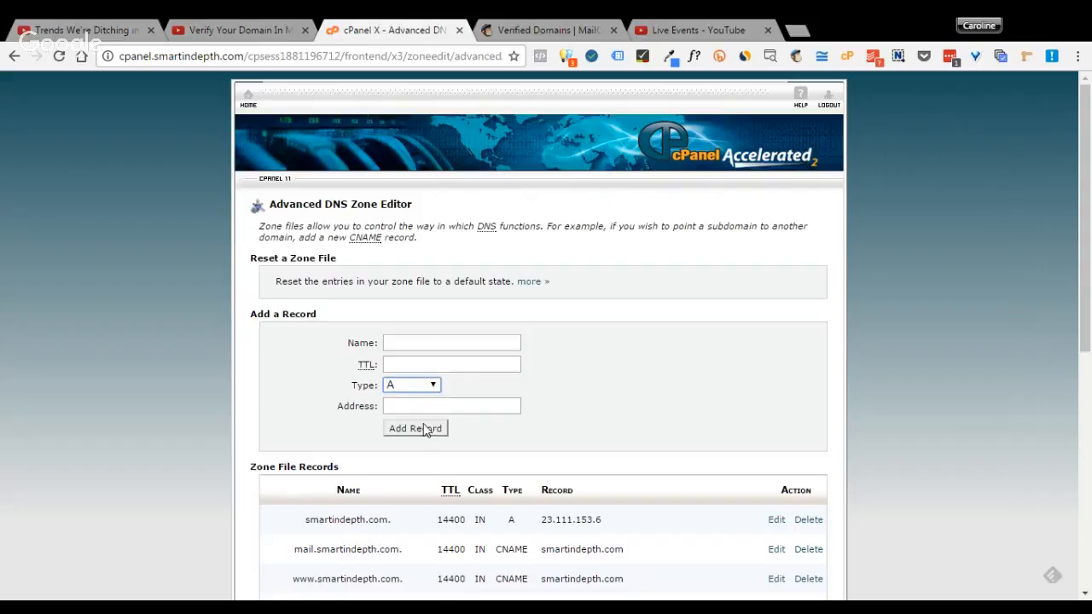
# Step: Start a CNAME record named k1._domainkey.smartindepth.com and check the existing zone records
pyautogui.click(411, 385)
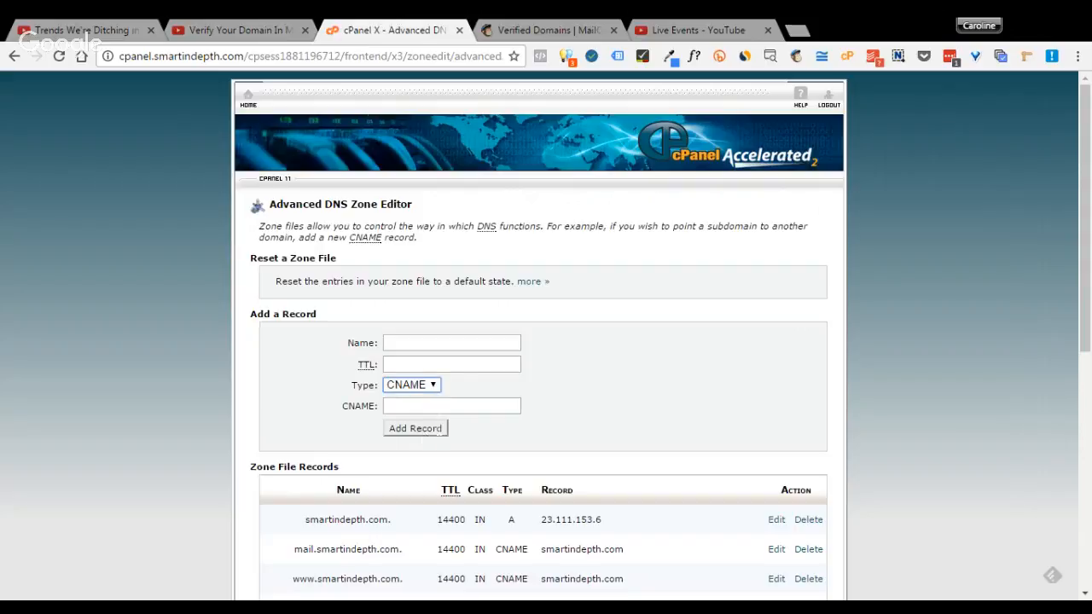
pyautogui.click(453, 342)
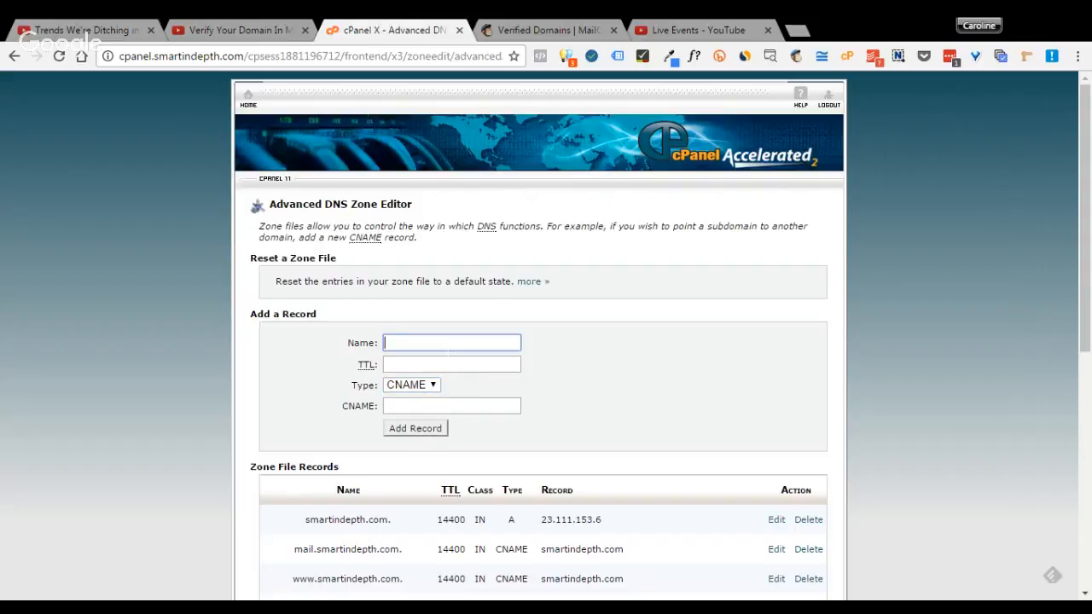
pyautogui.write('k1._domainkey.smartindepth.')
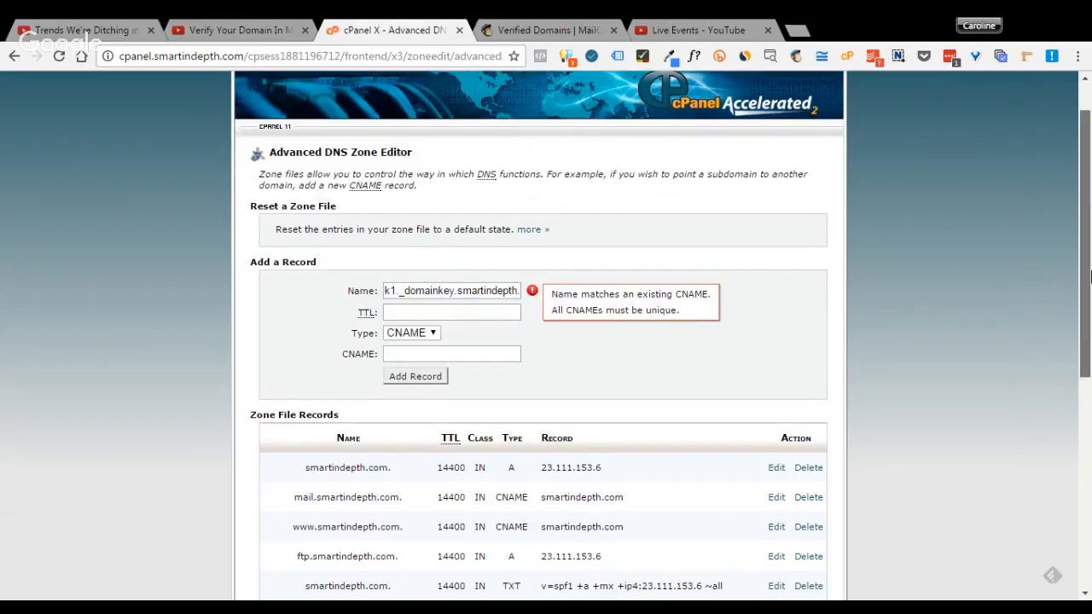
pyautogui.scroll(-3)
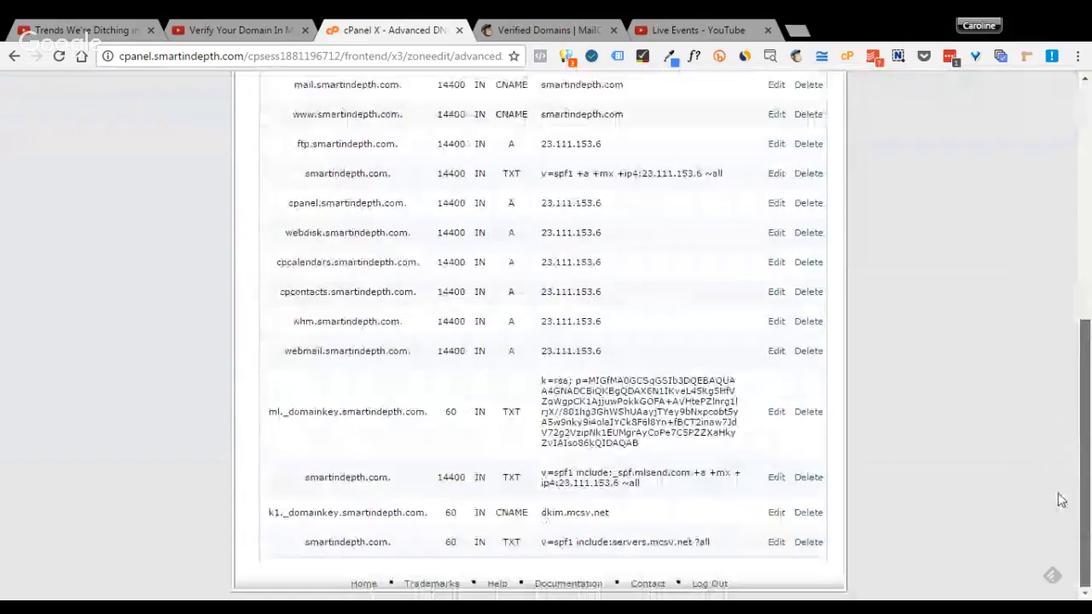
pyautogui.moveTo(619, 583)
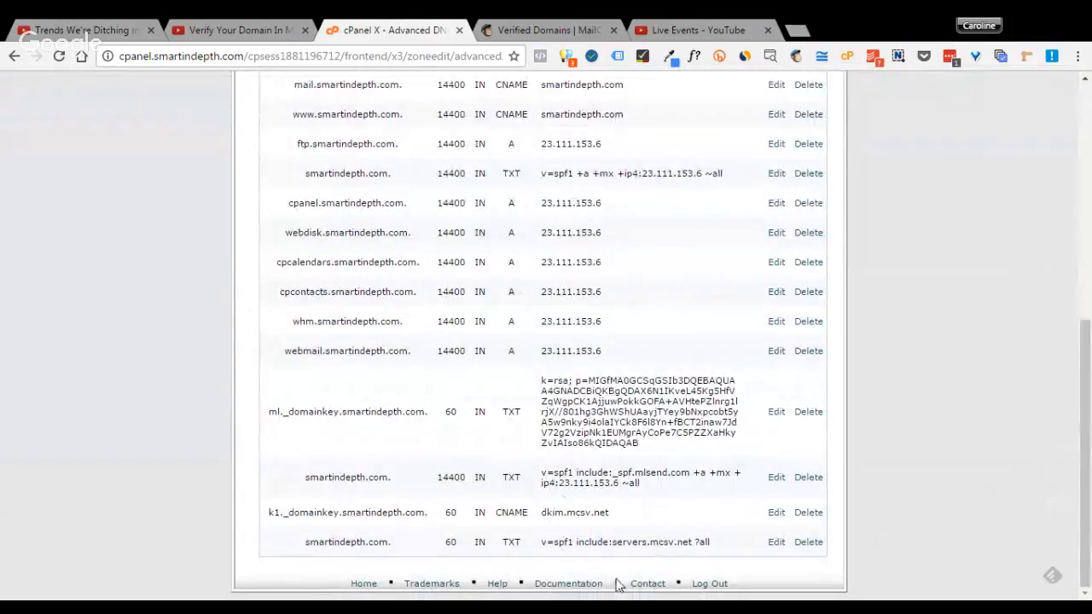
pyautogui.moveTo(268, 520)
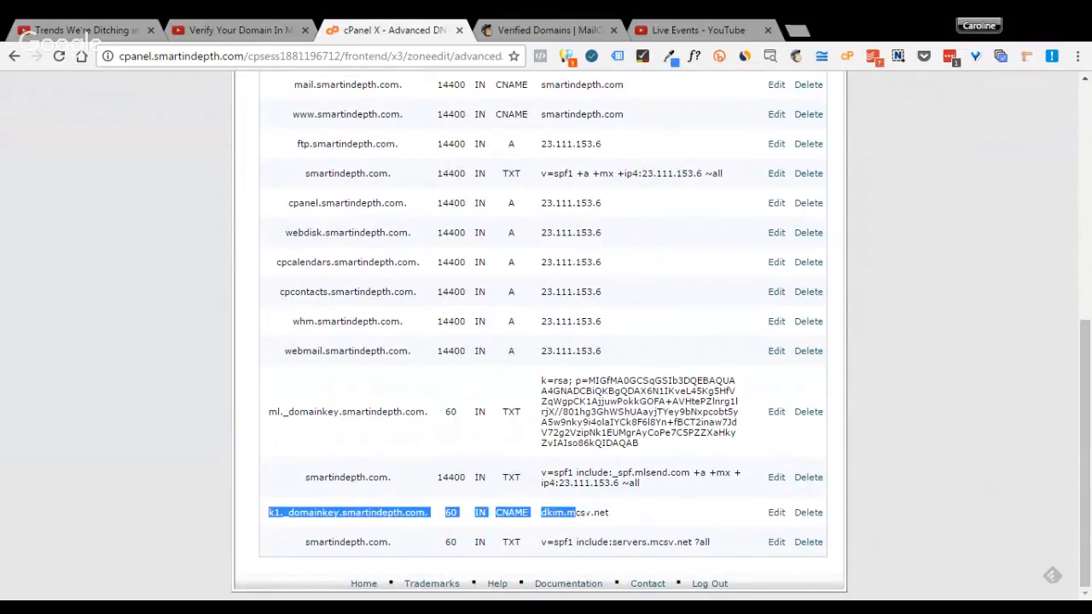
pyautogui.scroll(3)
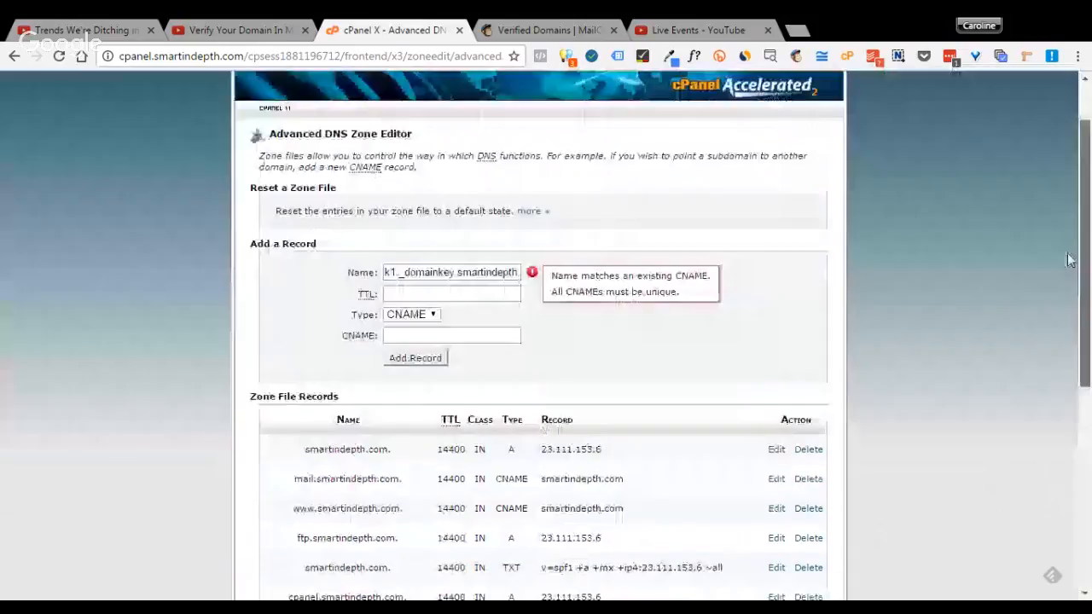
pyautogui.scroll(3)
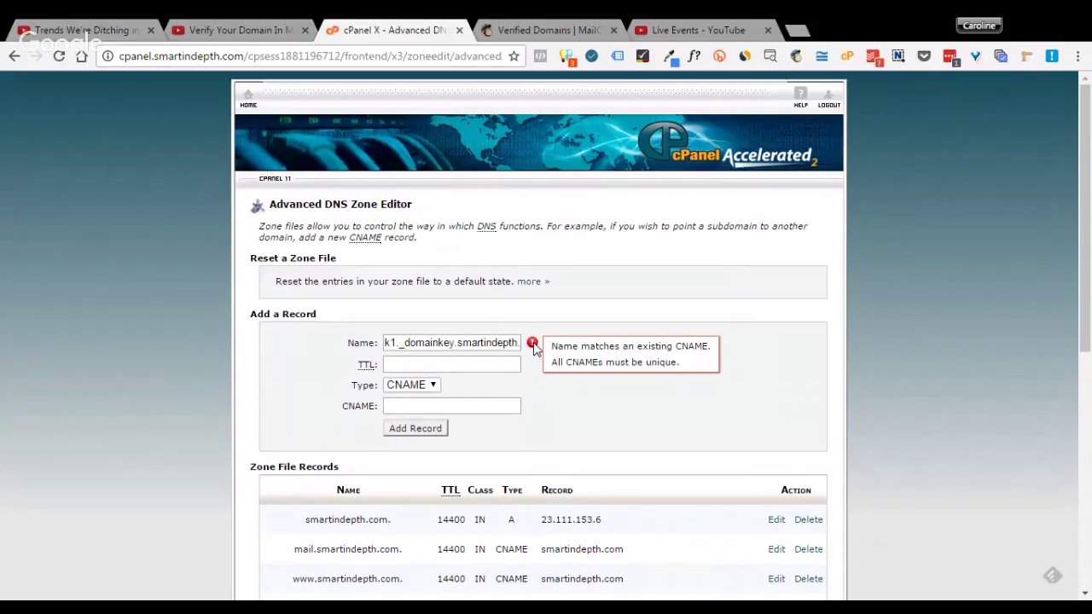
pyautogui.moveTo(537, 324)
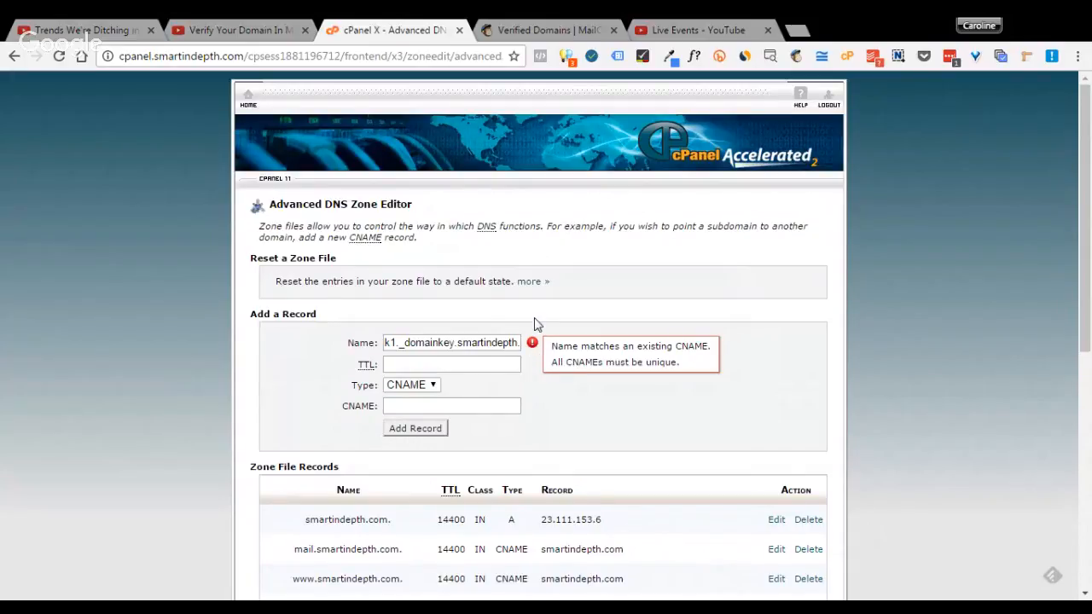
pyautogui.moveTo(572, 115)
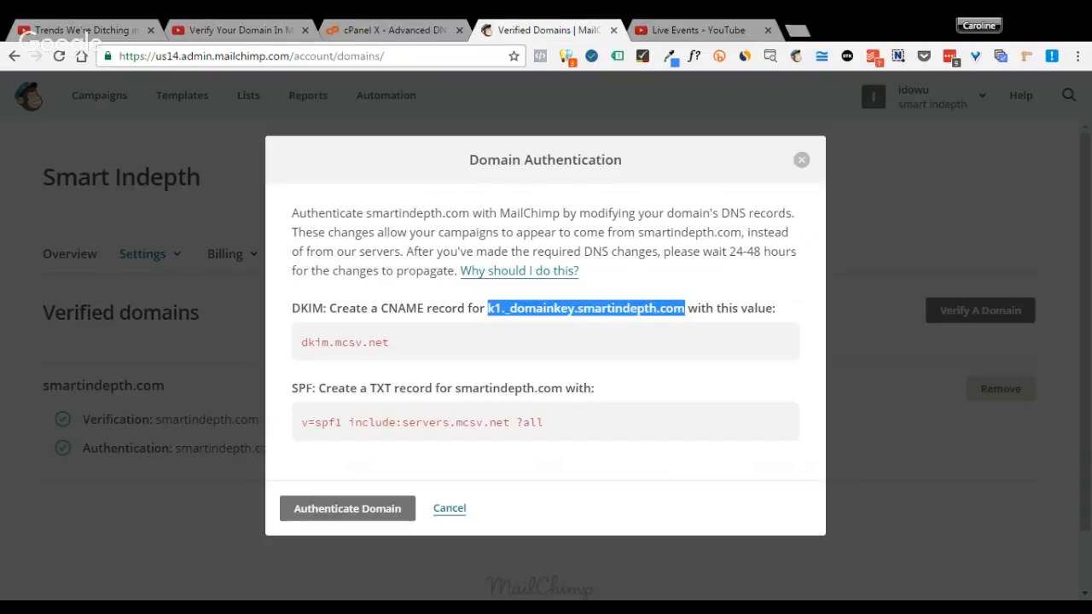
# Step: Copy dkim.mcsv.net into the CNAME target and set the TTL to 60
pyautogui.doubleClick(344, 342)
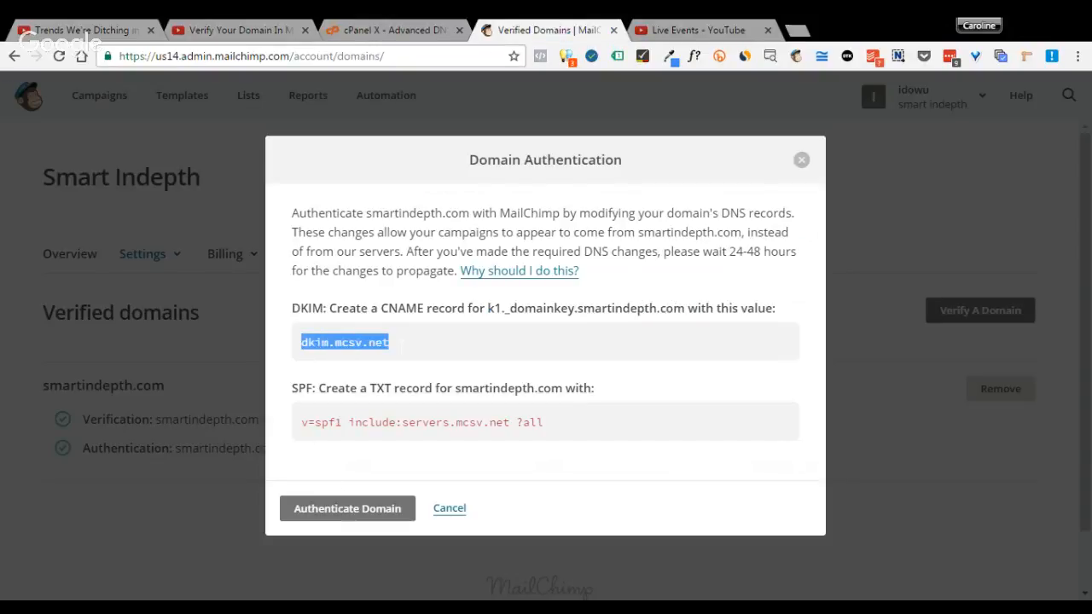
pyautogui.moveTo(357, 196)
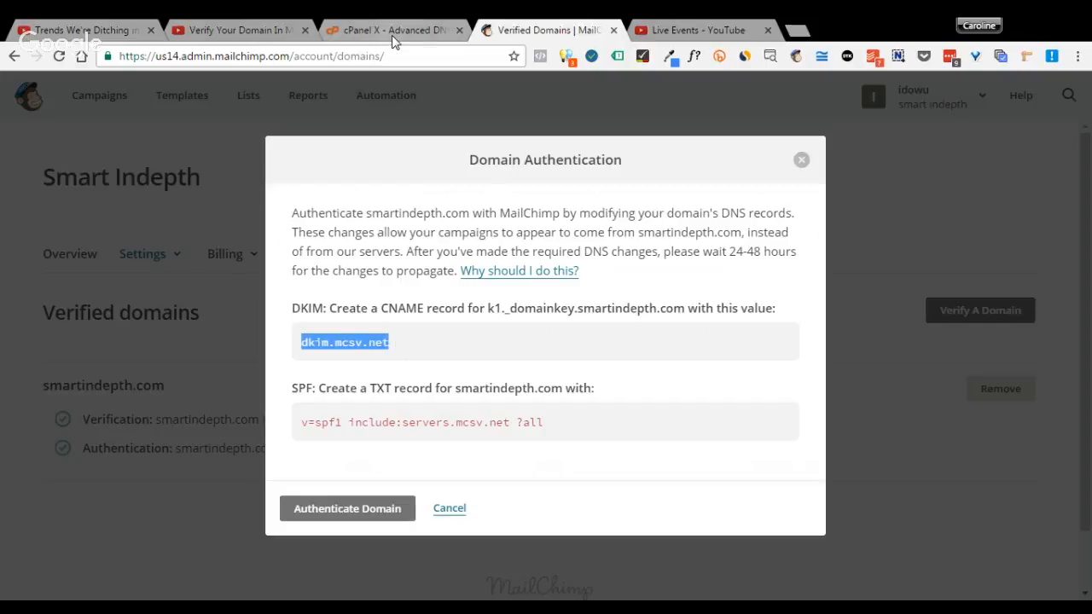
pyautogui.click(393, 30)
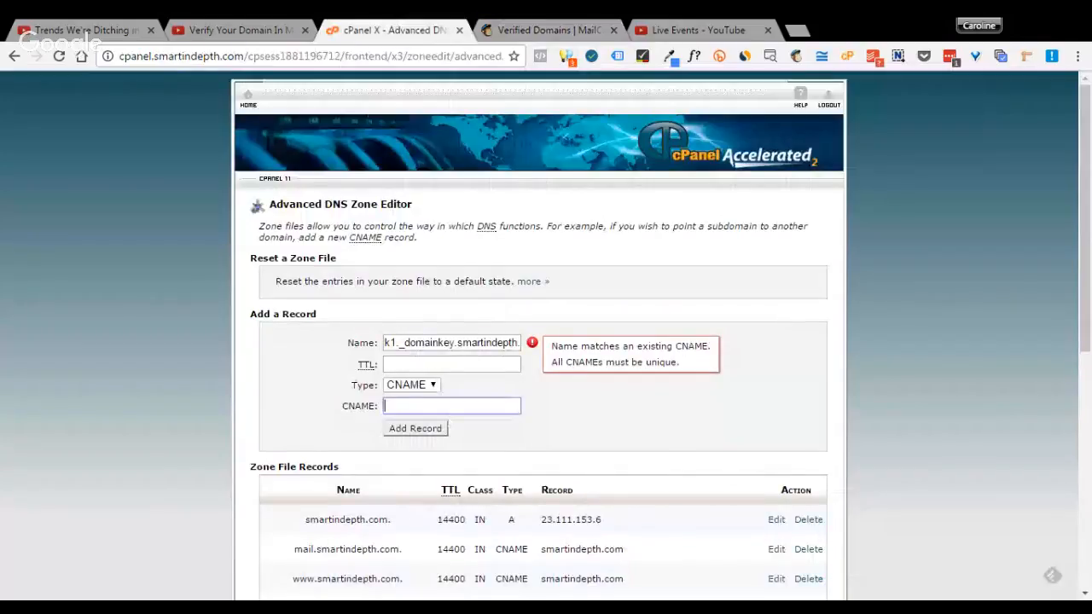
pyautogui.write('dkim.mcsv.net')
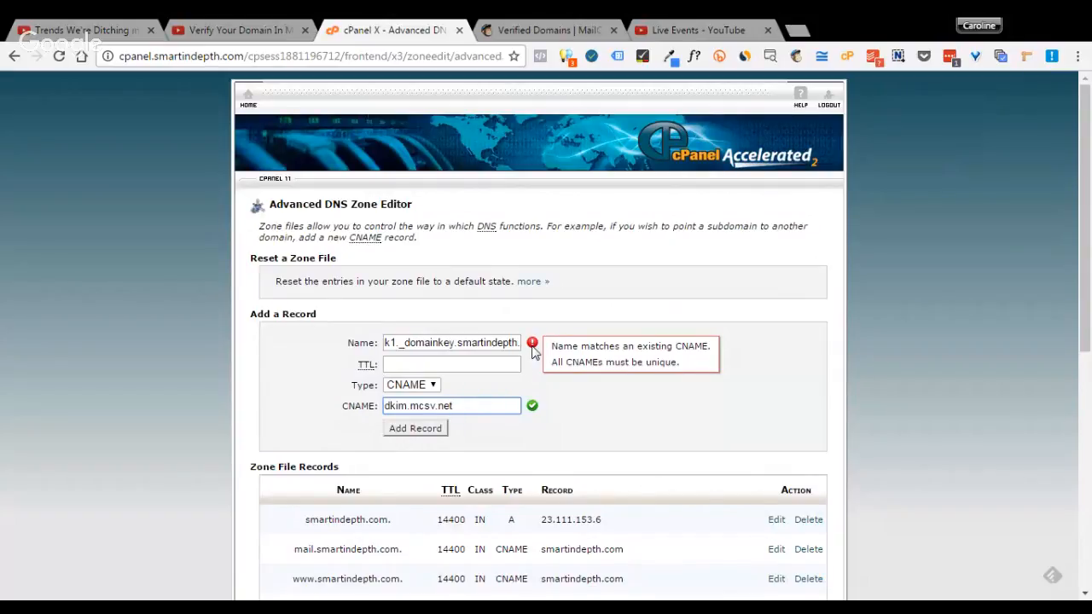
pyautogui.click(450, 364)
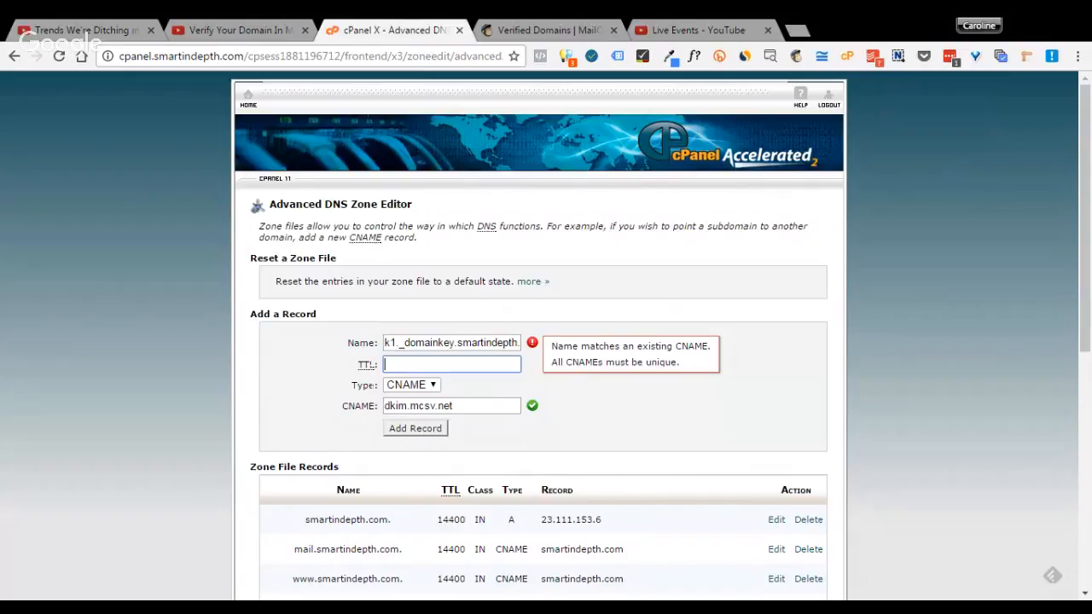
pyautogui.write('6')
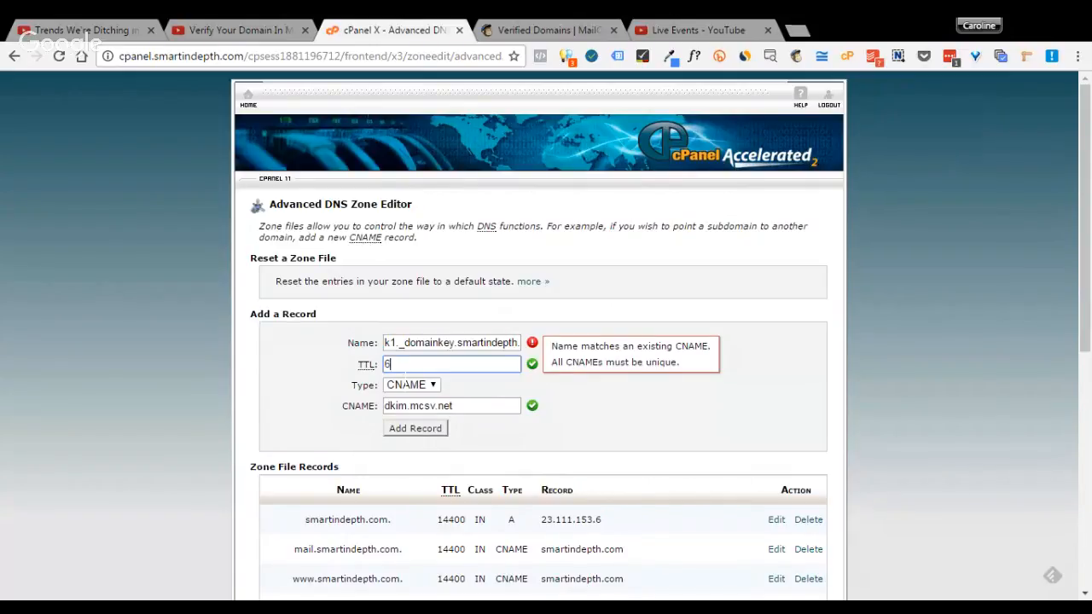
pyautogui.write('0')
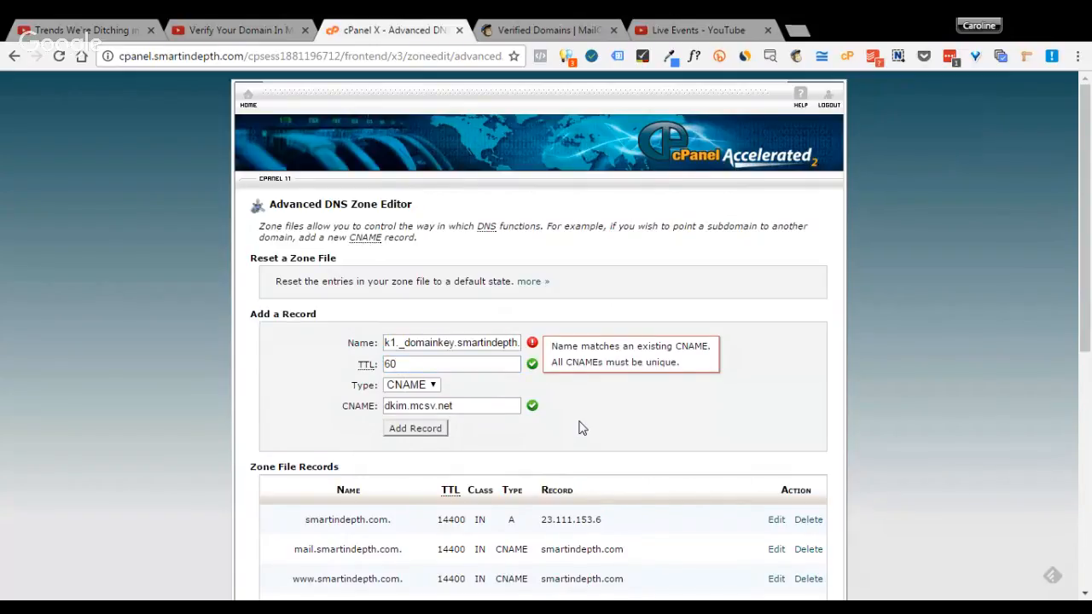
pyautogui.moveTo(415, 428)
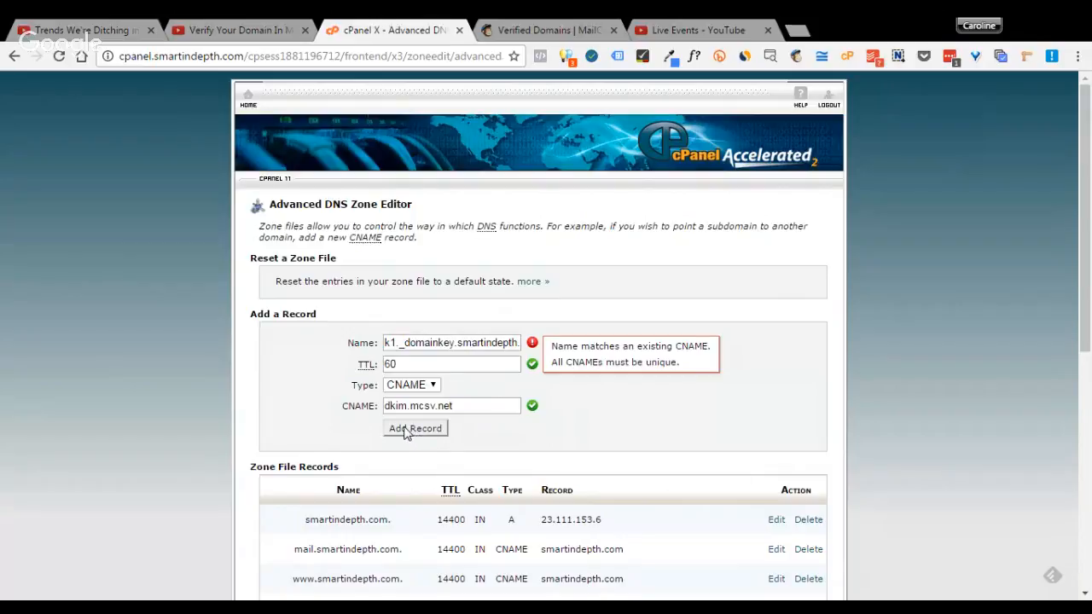
pyautogui.moveTo(413, 435)
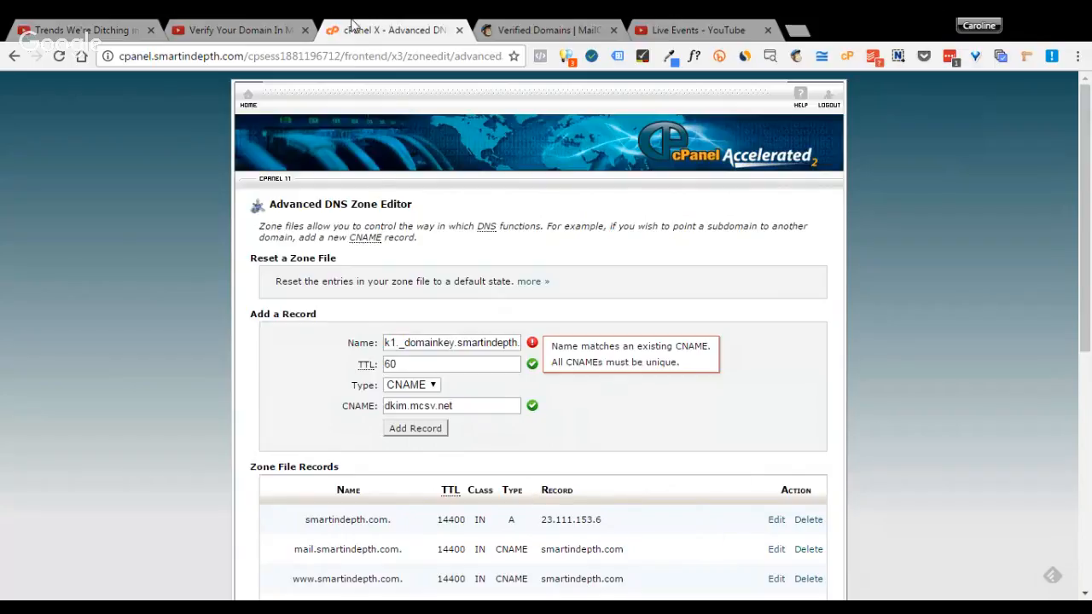
# Step: Compare with the tutorial, select the SPF domain name, review the cPanel form and return to MailChimp's instructions
pyautogui.click(239, 30)
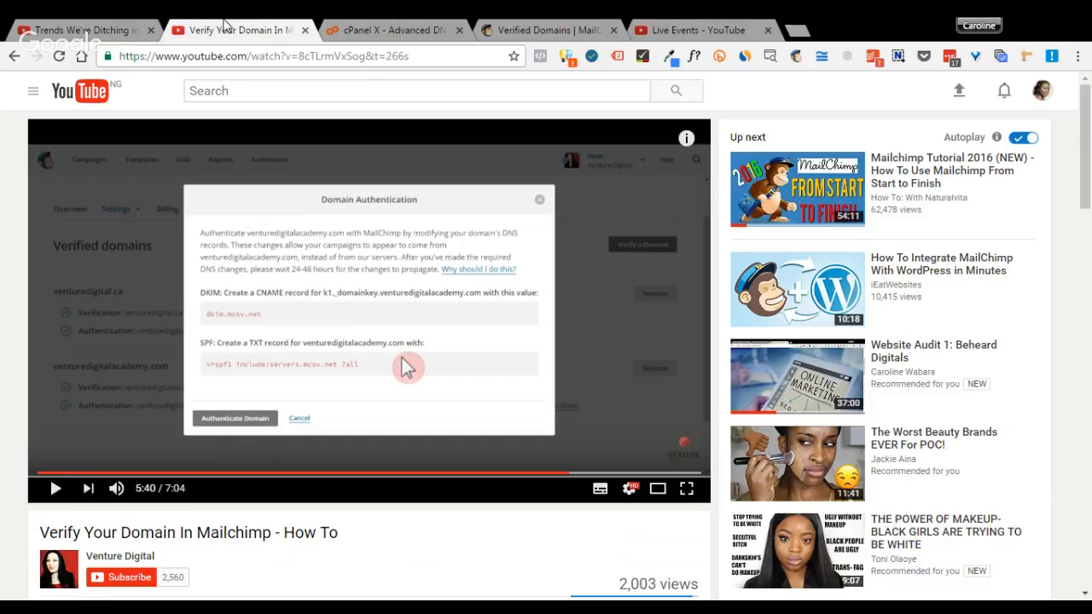
pyautogui.click(549, 30)
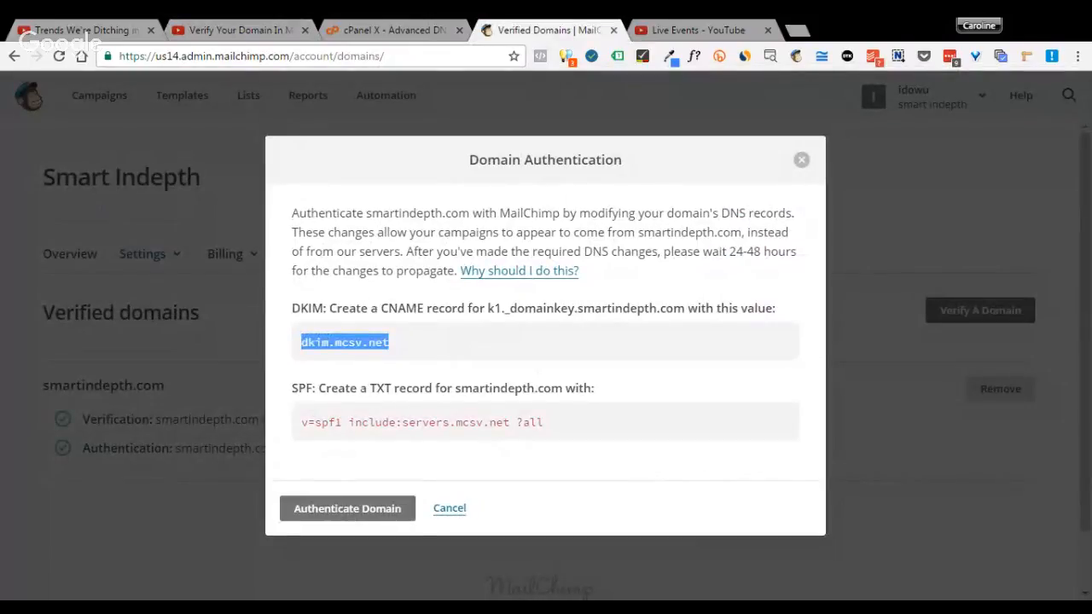
pyautogui.moveTo(346, 404)
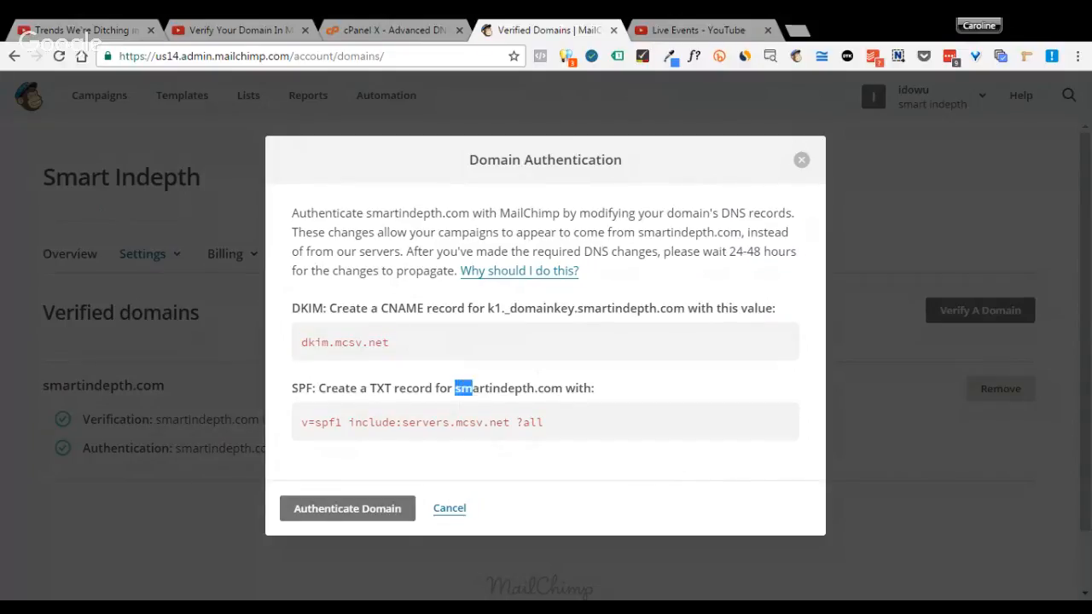
pyautogui.doubleClick(508, 387)
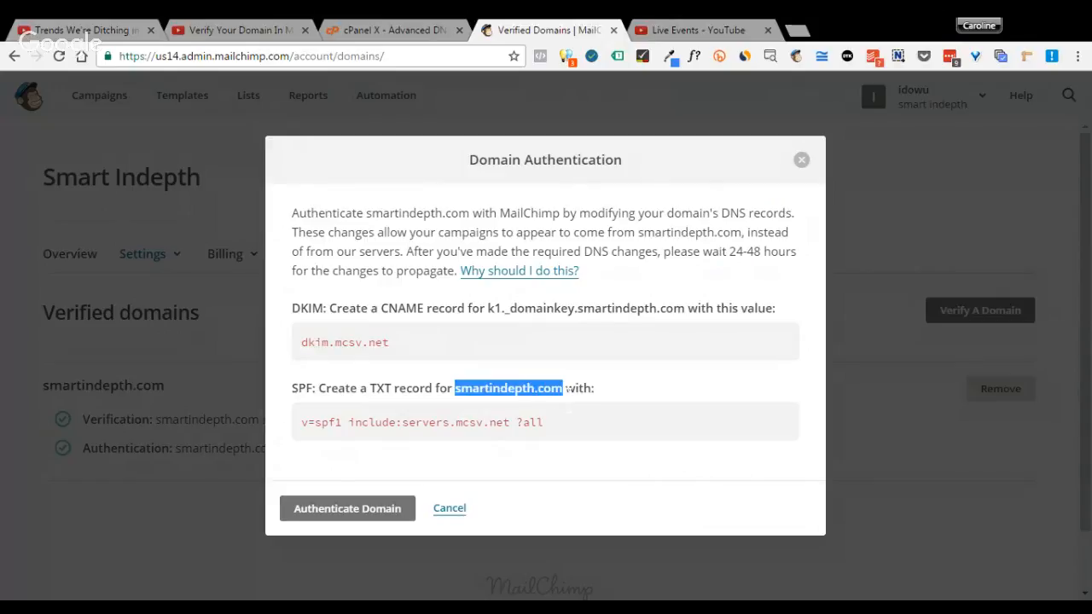
pyautogui.click(691, 30)
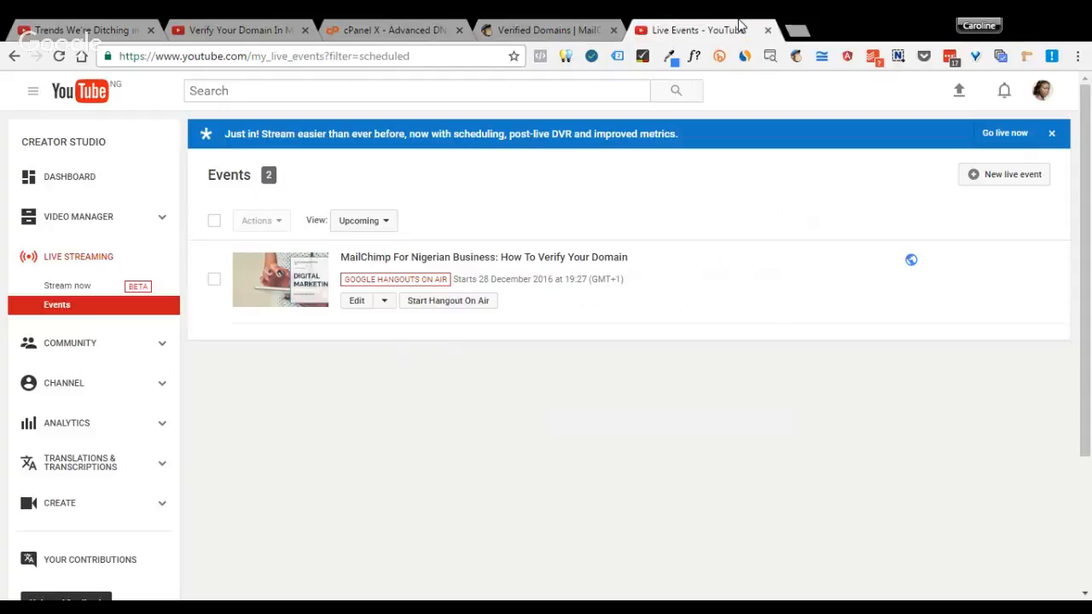
pyautogui.click(394, 30)
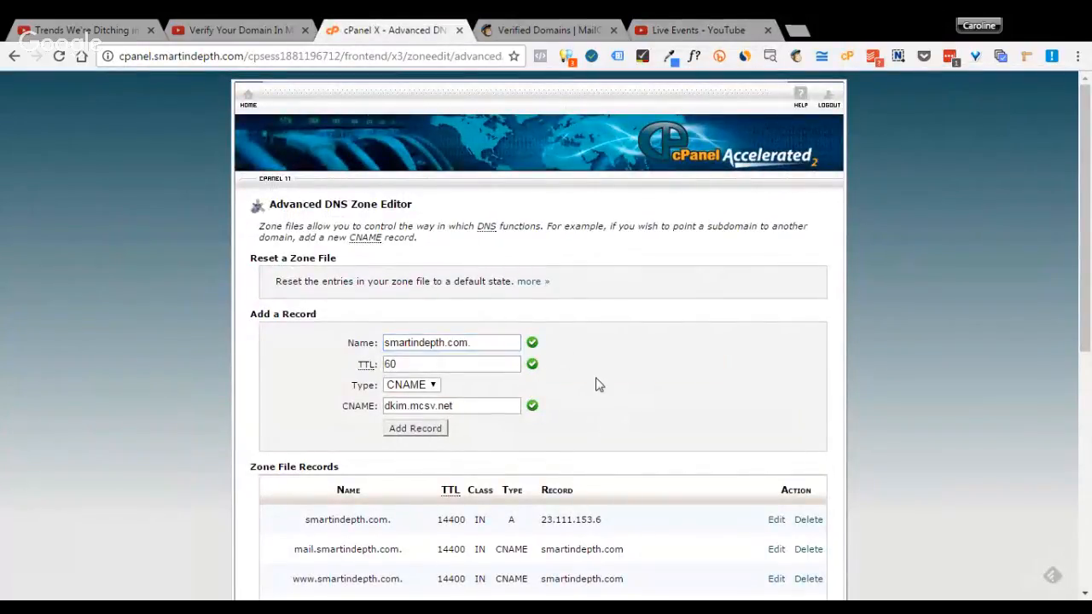
pyautogui.moveTo(533, 340)
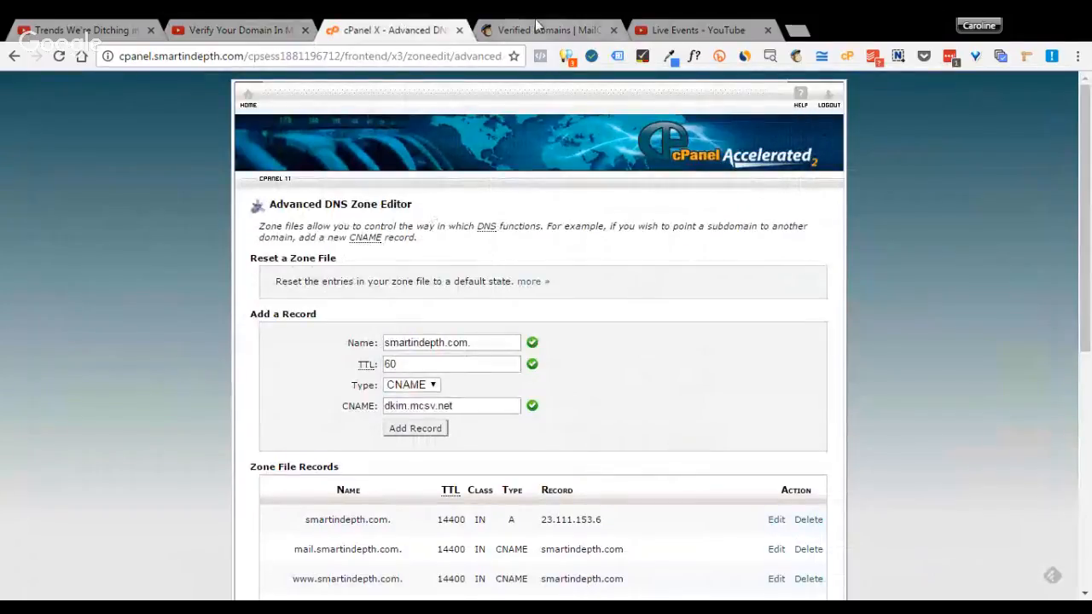
pyautogui.click(546, 30)
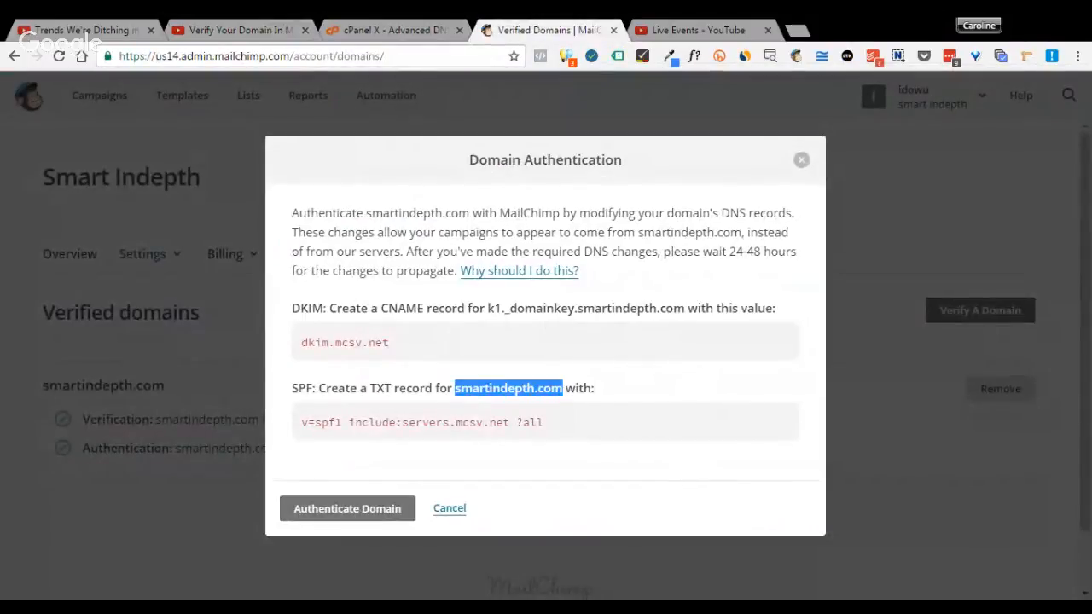
# Step: Copy the SPF value into a new TXT record 'v=spf1 include:servers.mcsv.net ?all' in cPanel
pyautogui.tripleClick(419, 422)
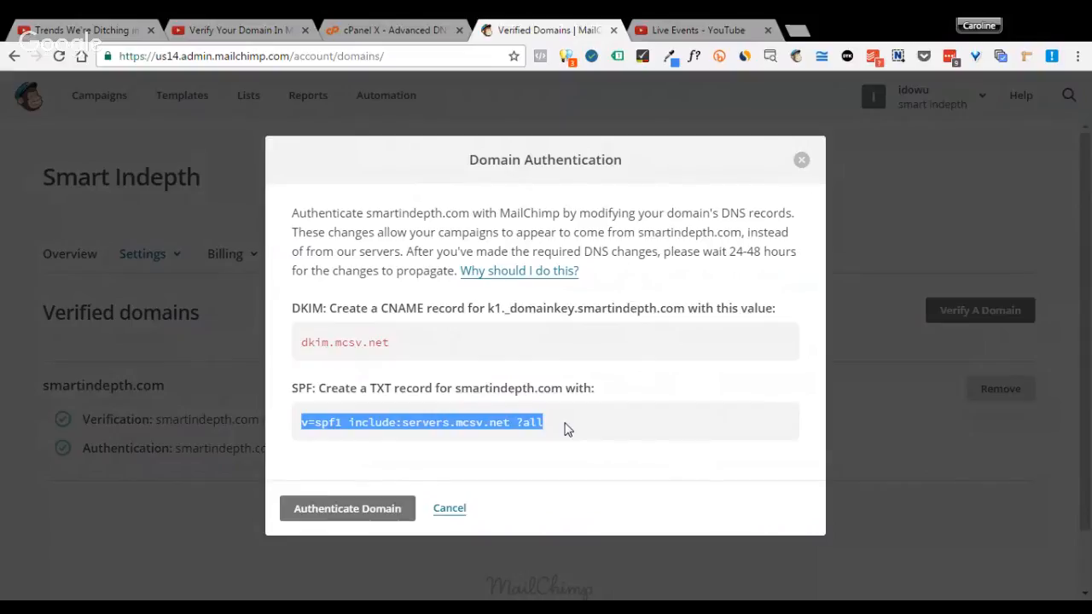
pyautogui.click(388, 30)
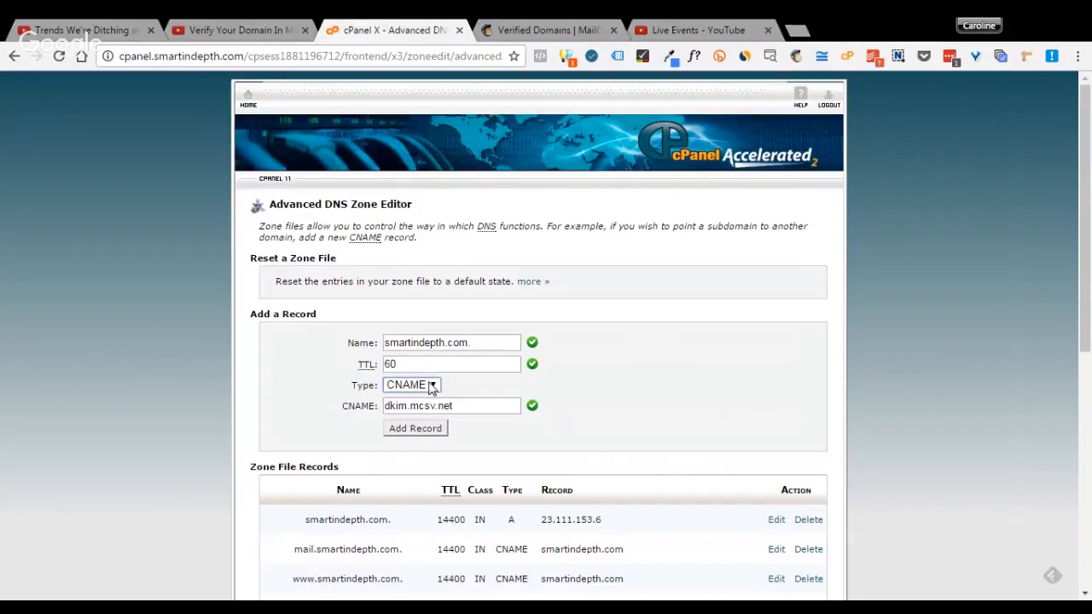
pyautogui.click(412, 385)
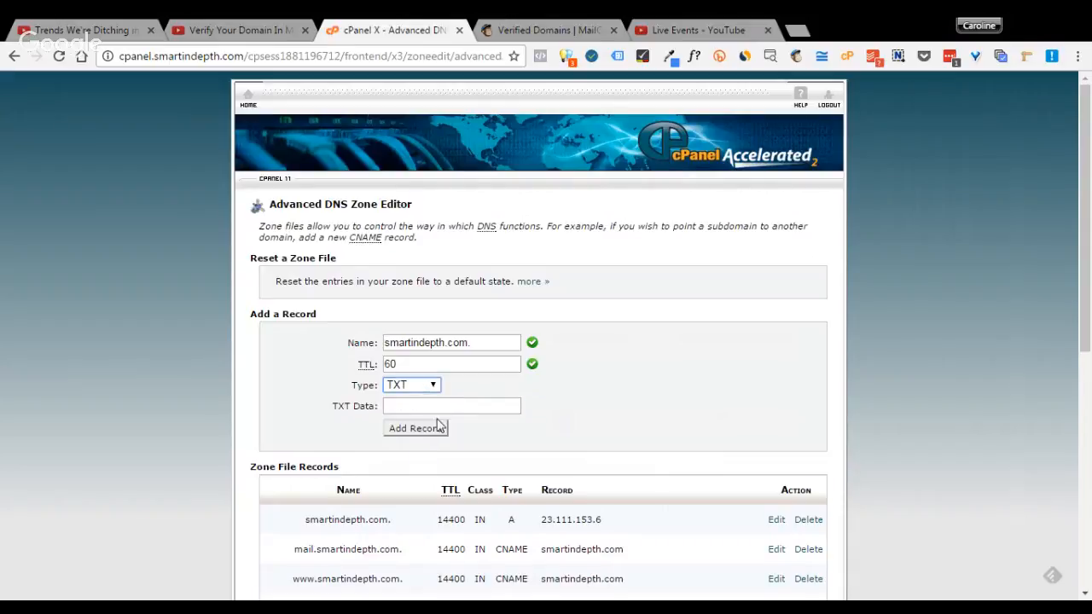
pyautogui.write('include:servers.mcsv.net ?all')
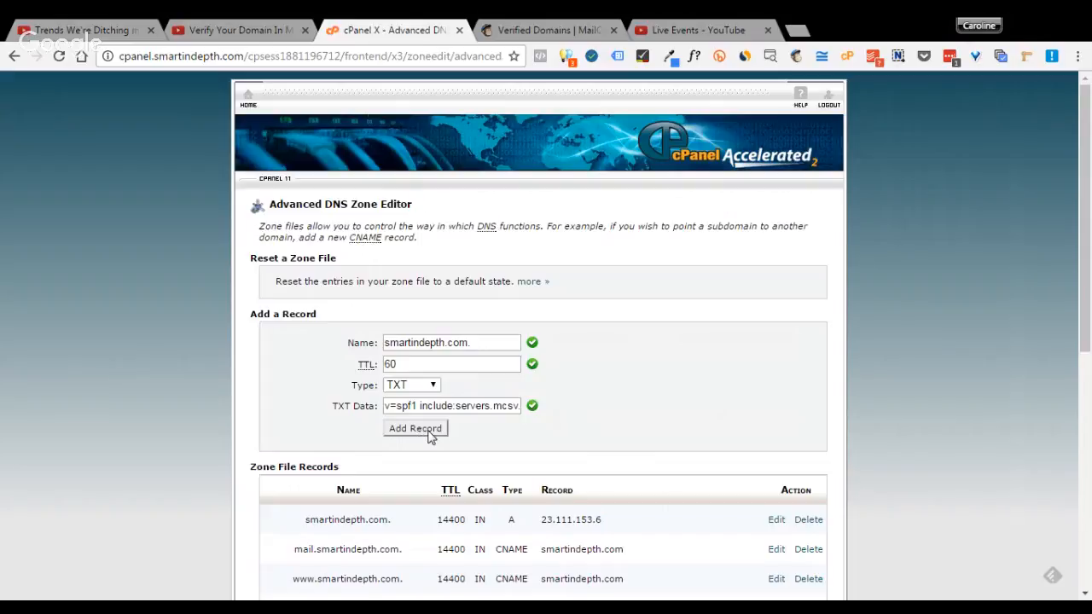
pyautogui.moveTo(573, 24)
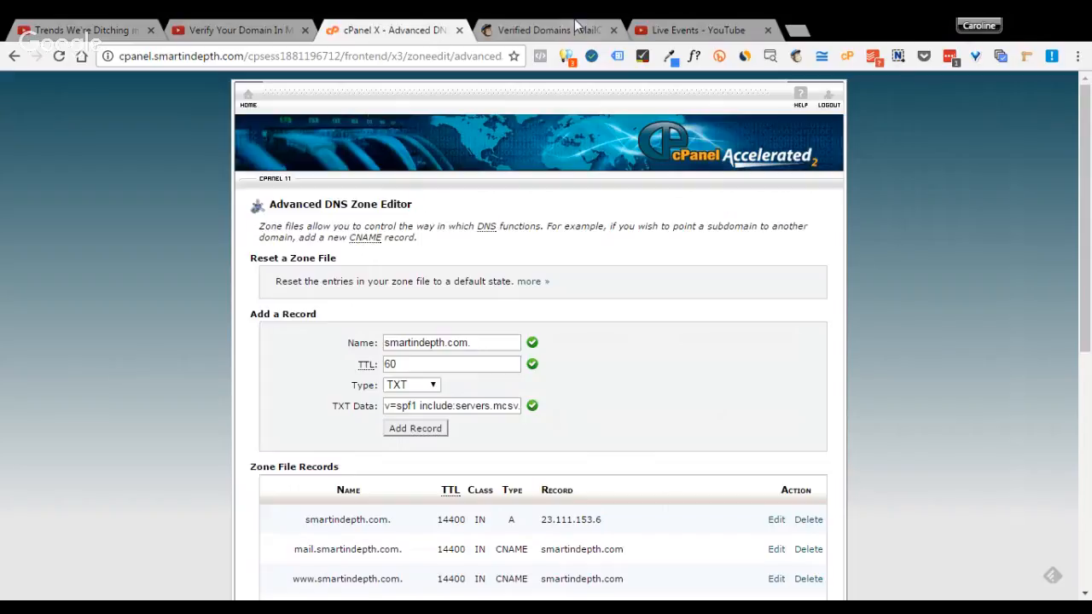
# Step: Return to MailChimp and close the Domain Authentication dialog to show the Verified domains page
pyautogui.click(546, 30)
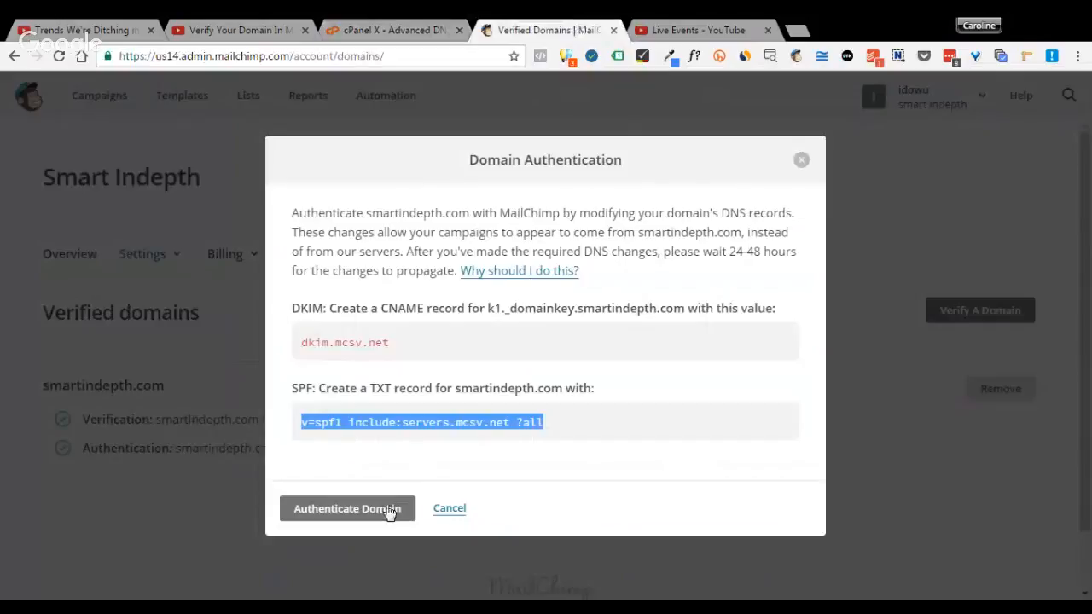
pyautogui.moveTo(291, 550)
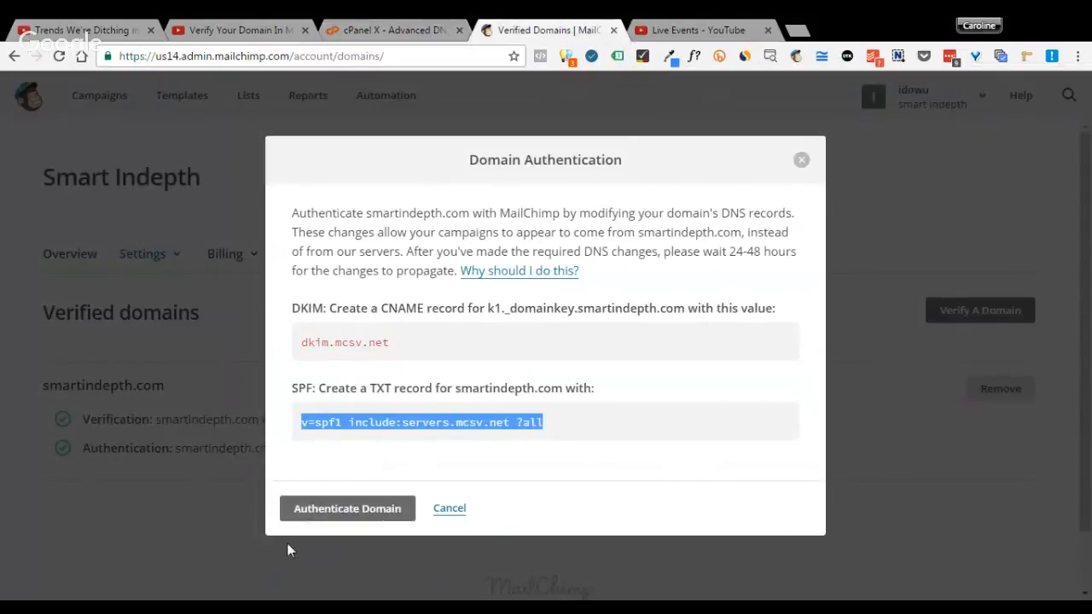
pyautogui.moveTo(369, 519)
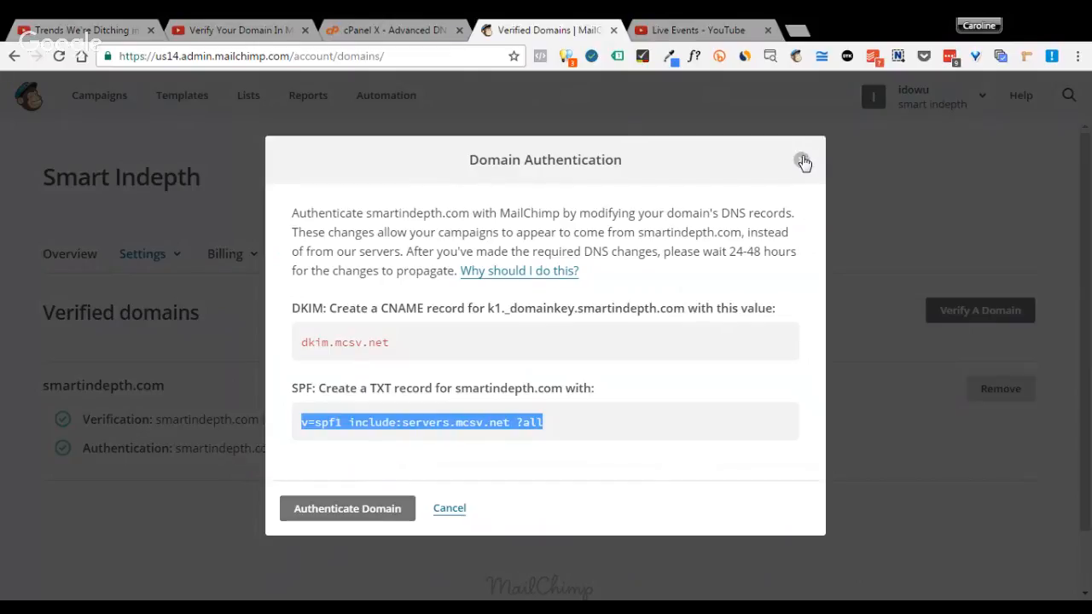
pyautogui.click(802, 161)
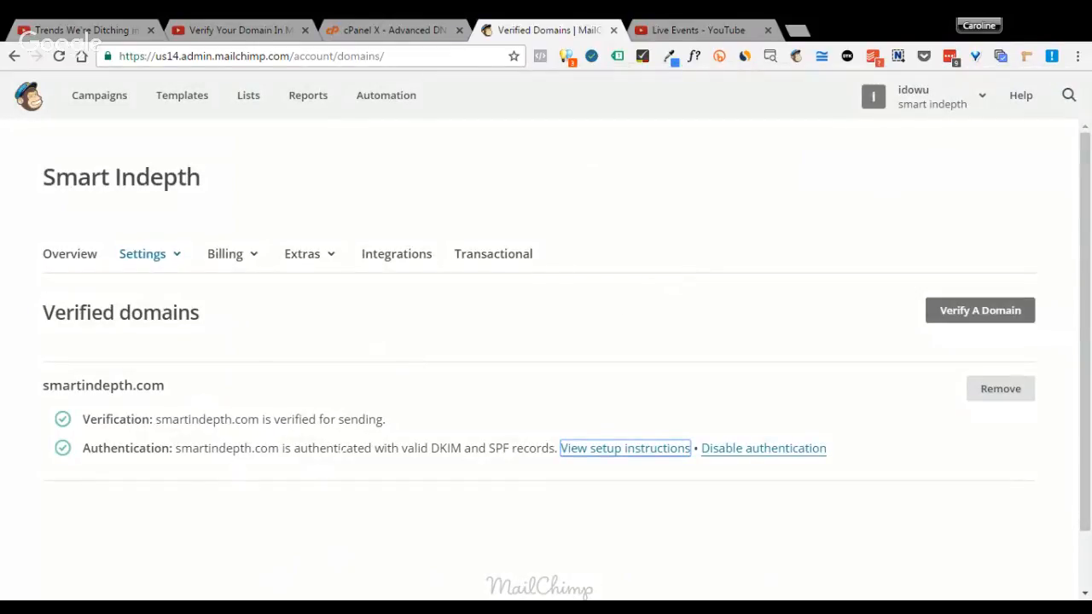
pyautogui.moveTo(371, 441)
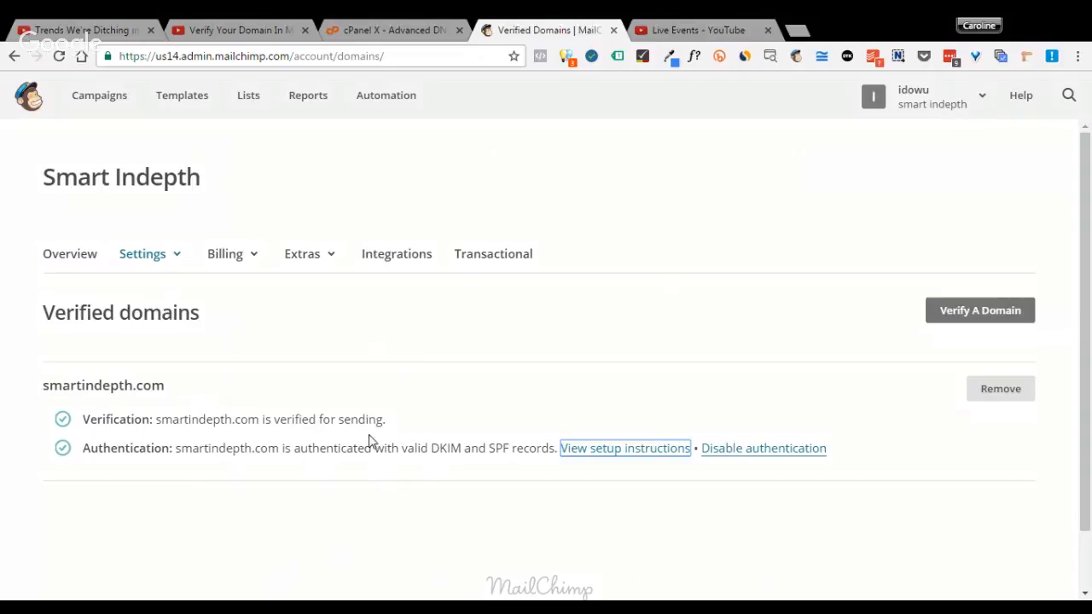
pyautogui.moveTo(408, 375)
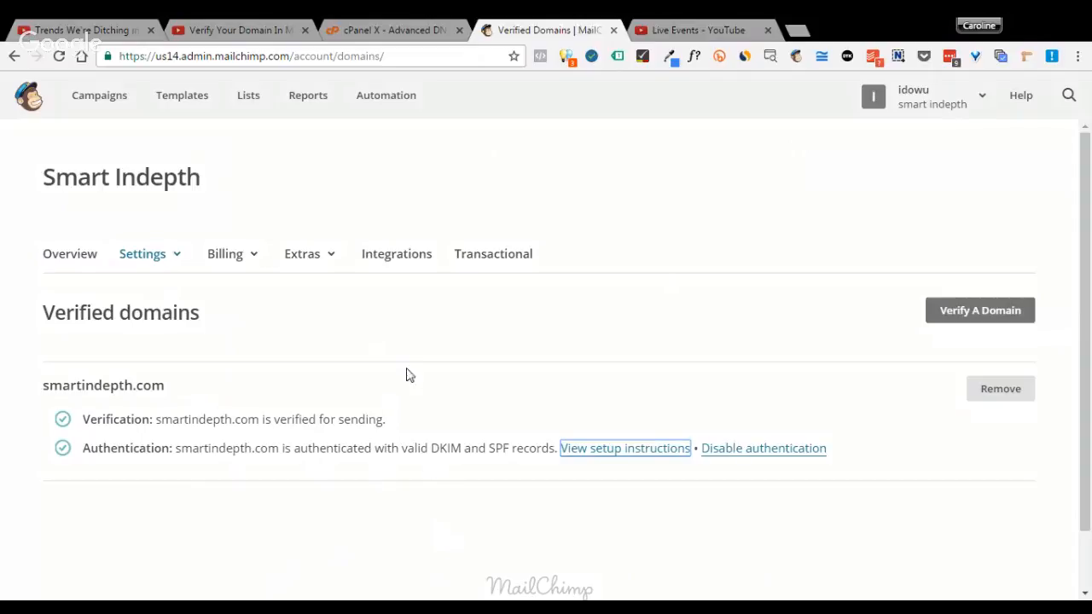
pyautogui.moveTo(31, 379)
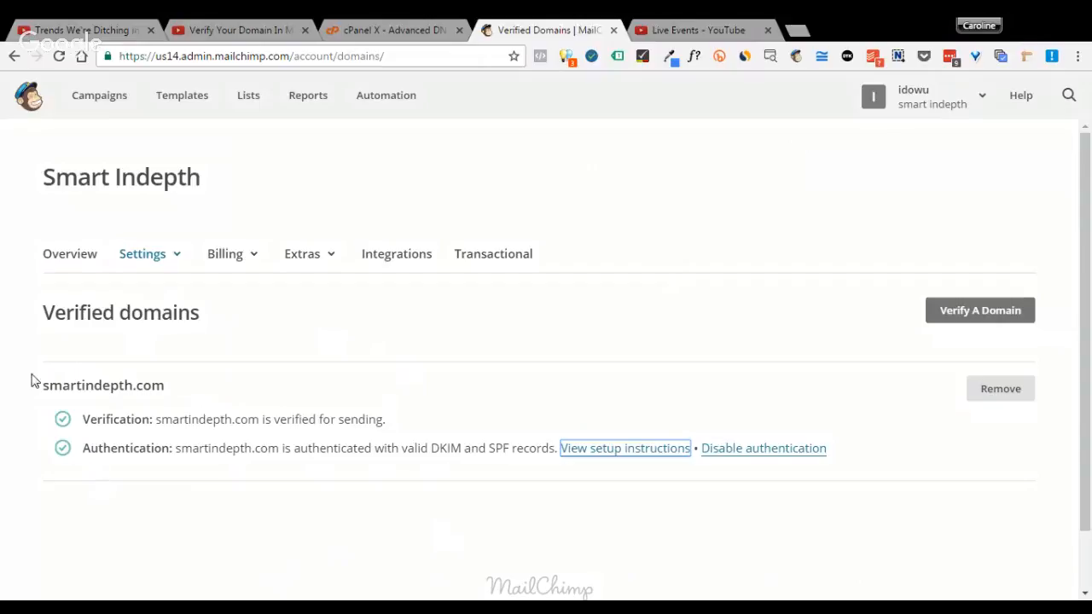
pyautogui.moveTo(42, 532)
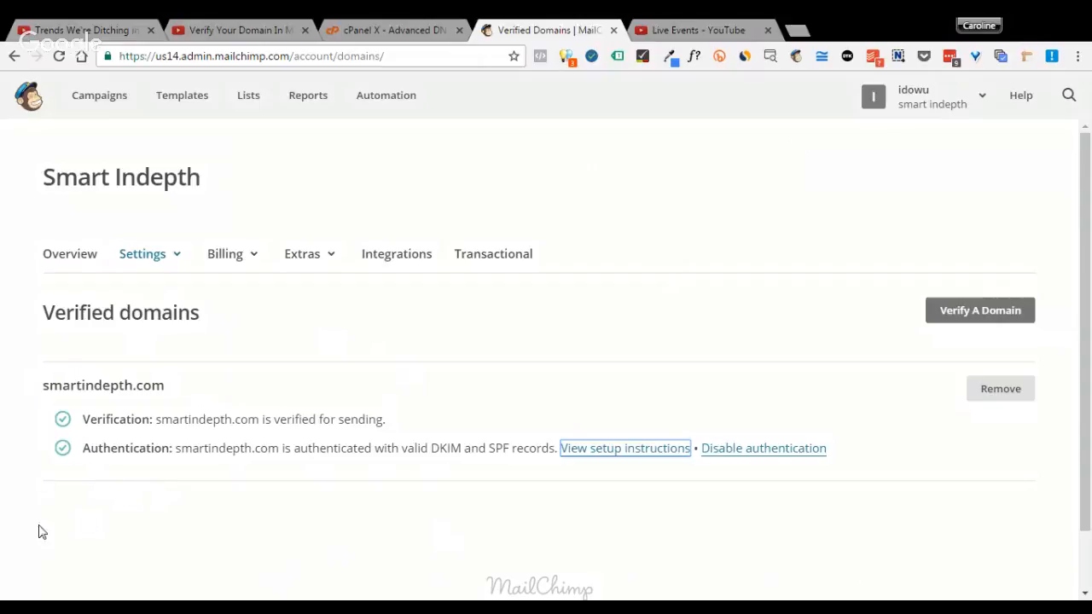
pyautogui.moveTo(62, 356)
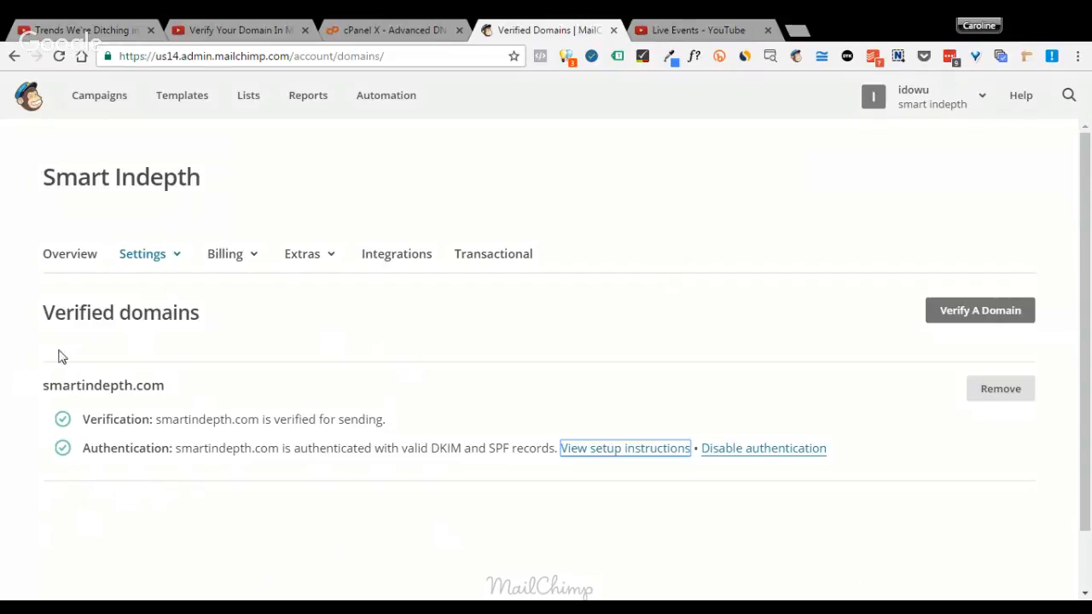
pyautogui.moveTo(340, 521)
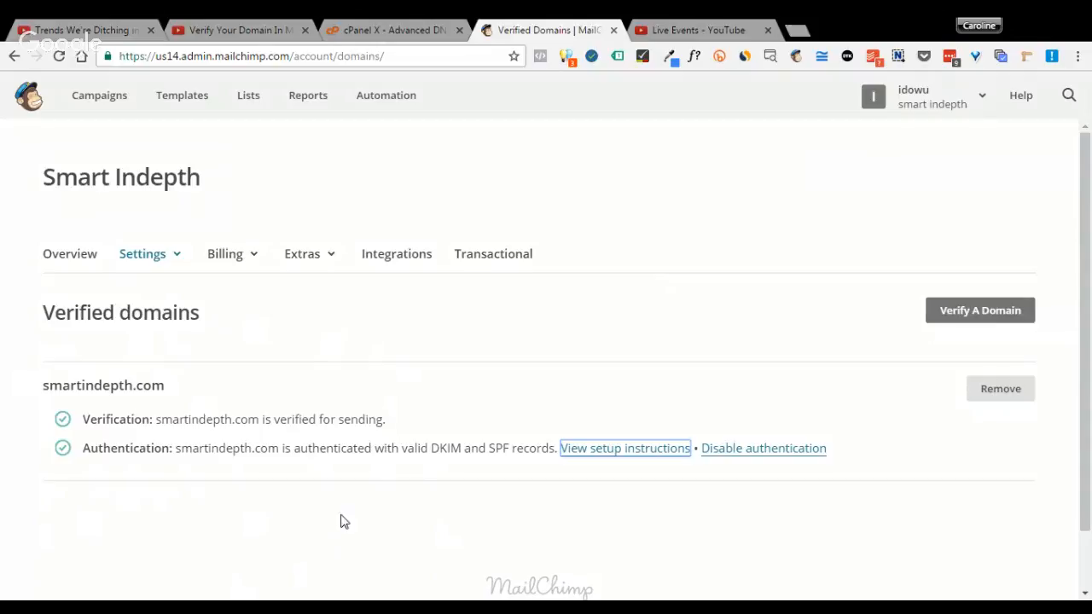
pyautogui.moveTo(140, 515)
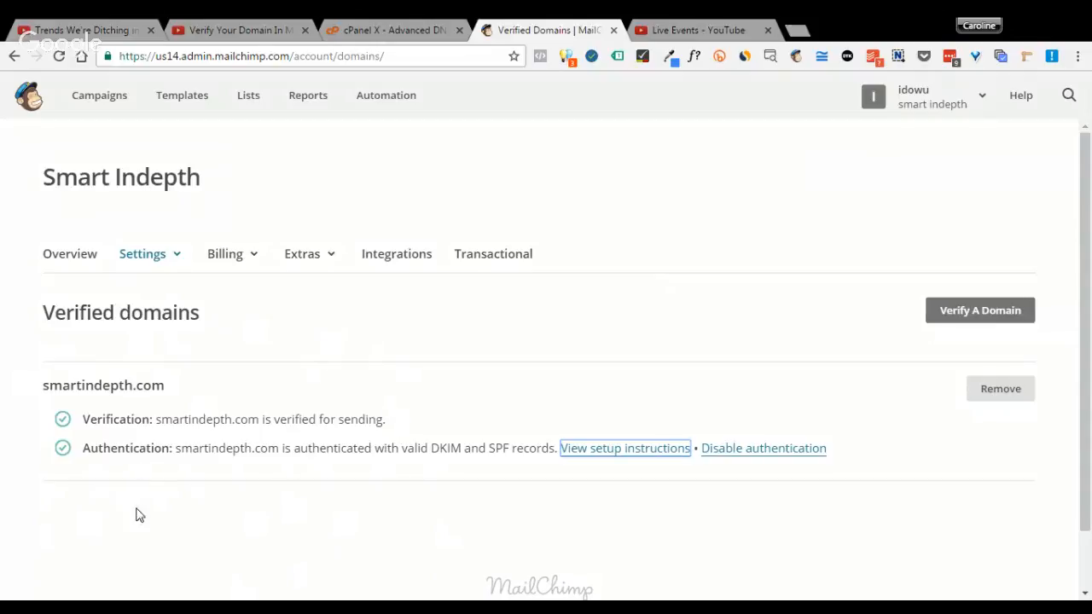
pyautogui.moveTo(72, 377)
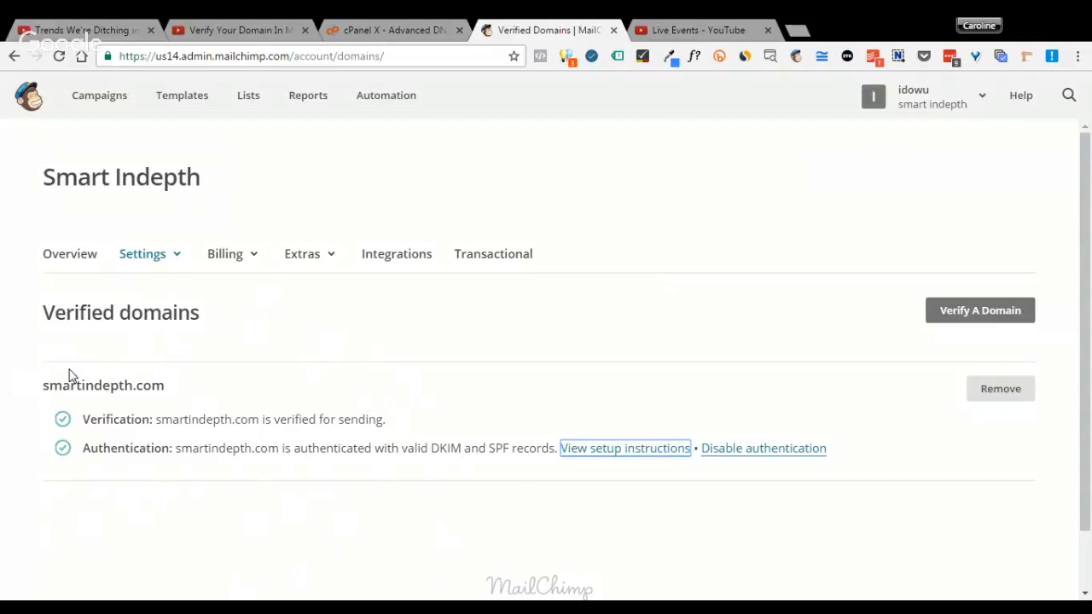
pyautogui.moveTo(56, 504)
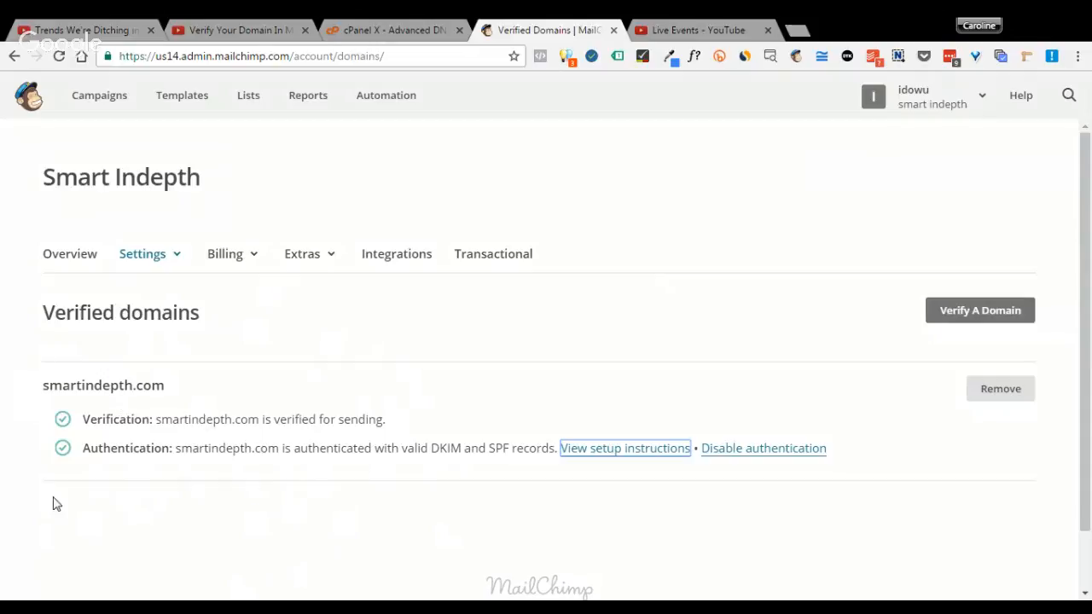
pyautogui.moveTo(381, 498)
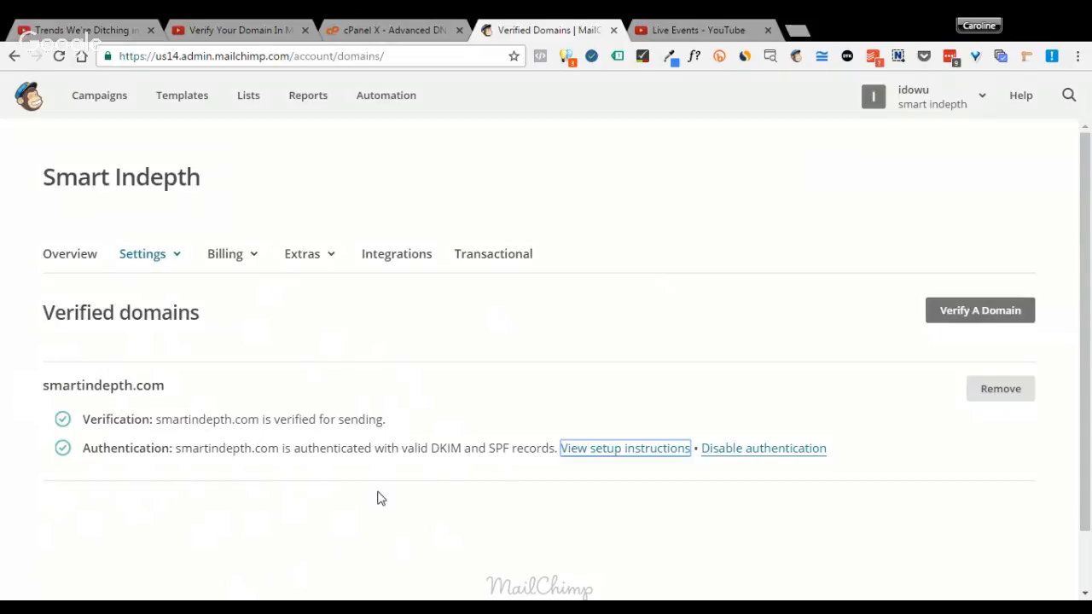
pyautogui.moveTo(145, 436)
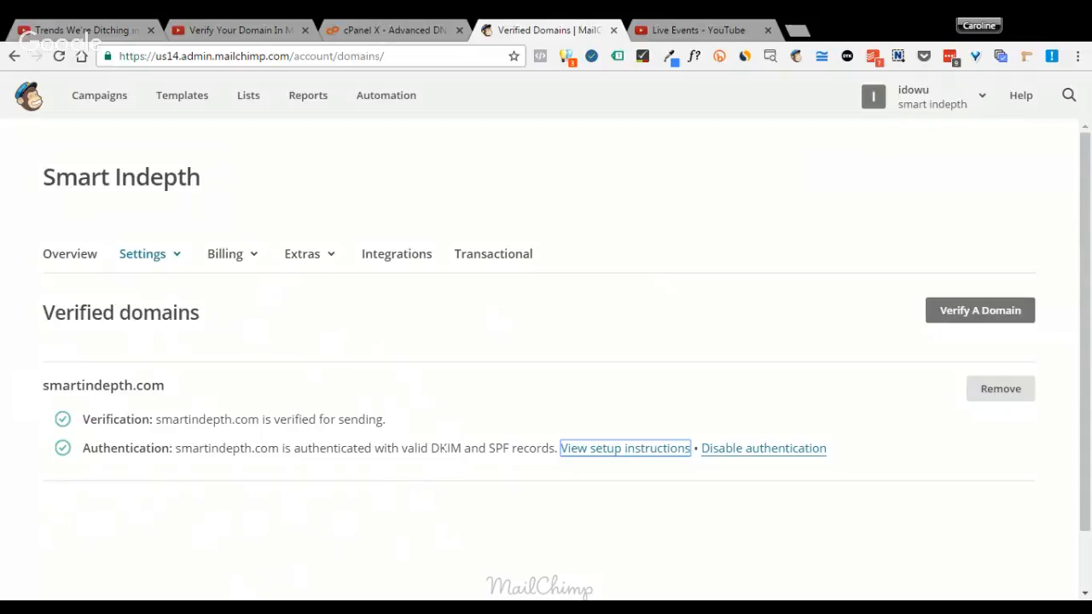
pyautogui.moveTo(907, 463)
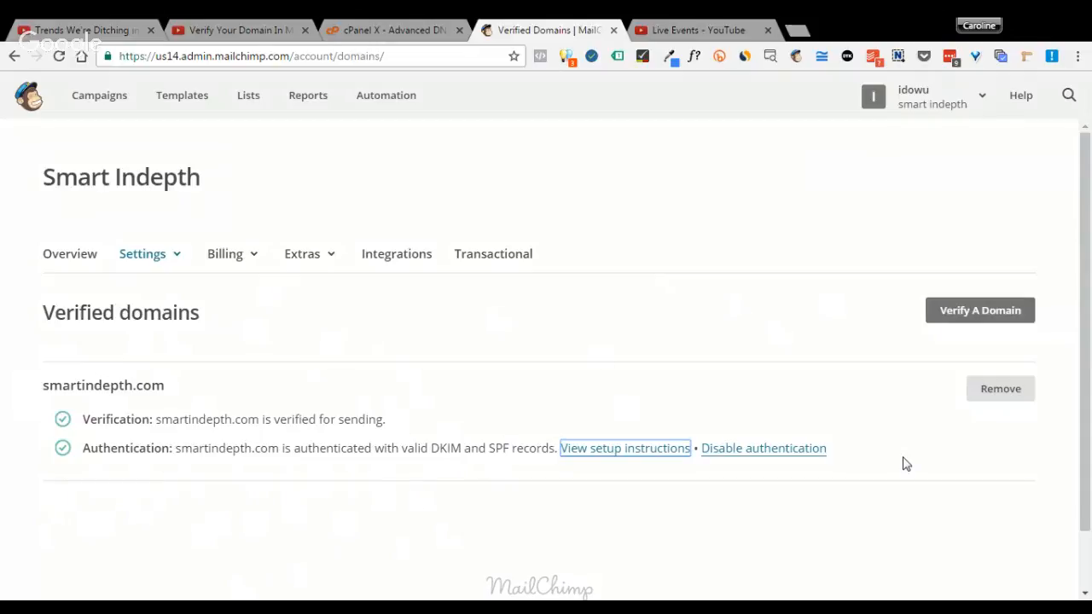
pyautogui.moveTo(821, 482)
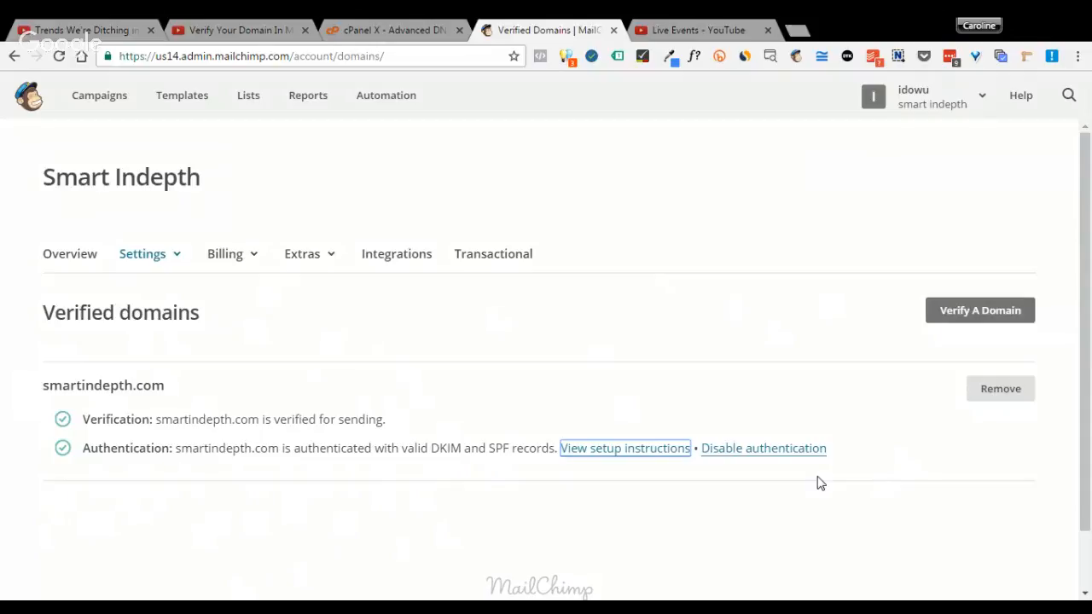
pyautogui.moveTo(678, 359)
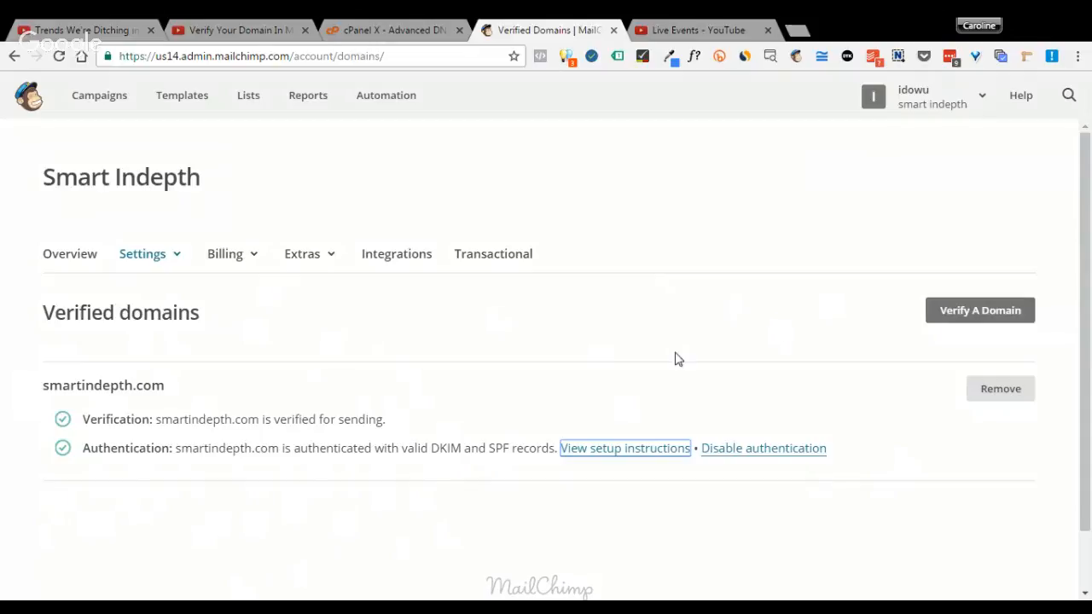
pyautogui.moveTo(862, 495)
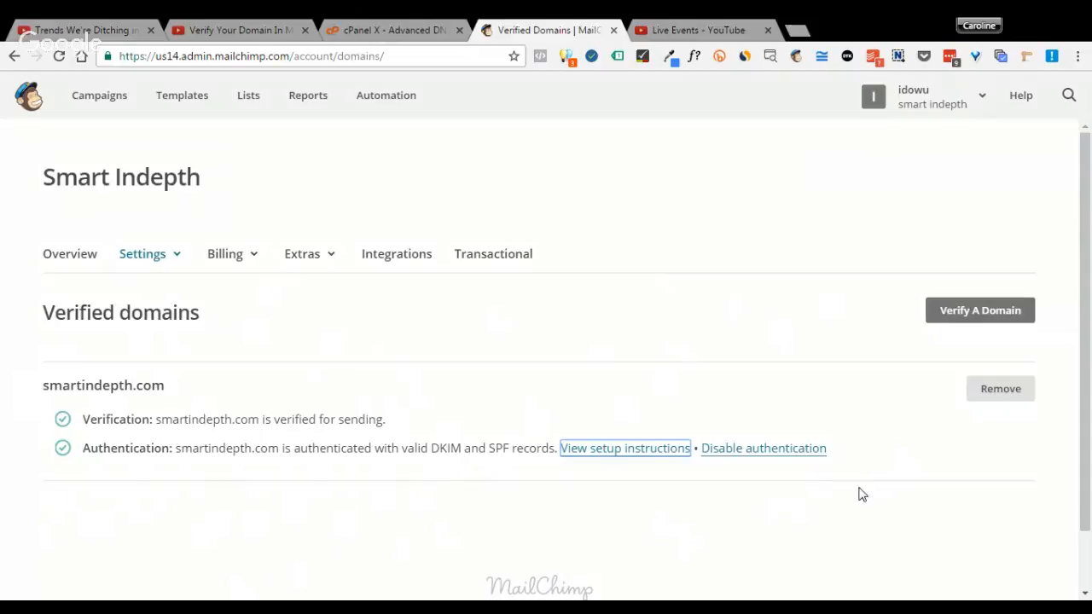